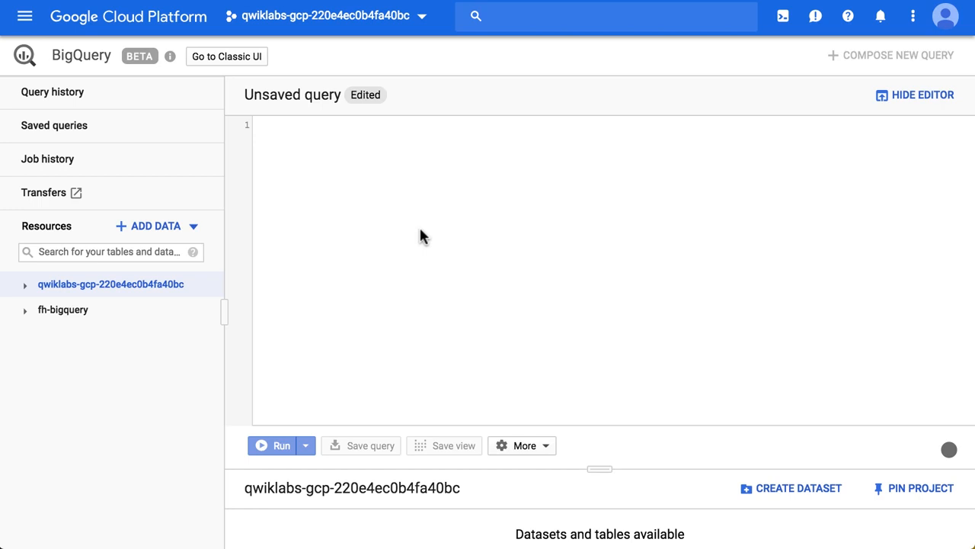
Step: Browse the Google Cloud products list and return to the BigQuery console
click(30, 19)
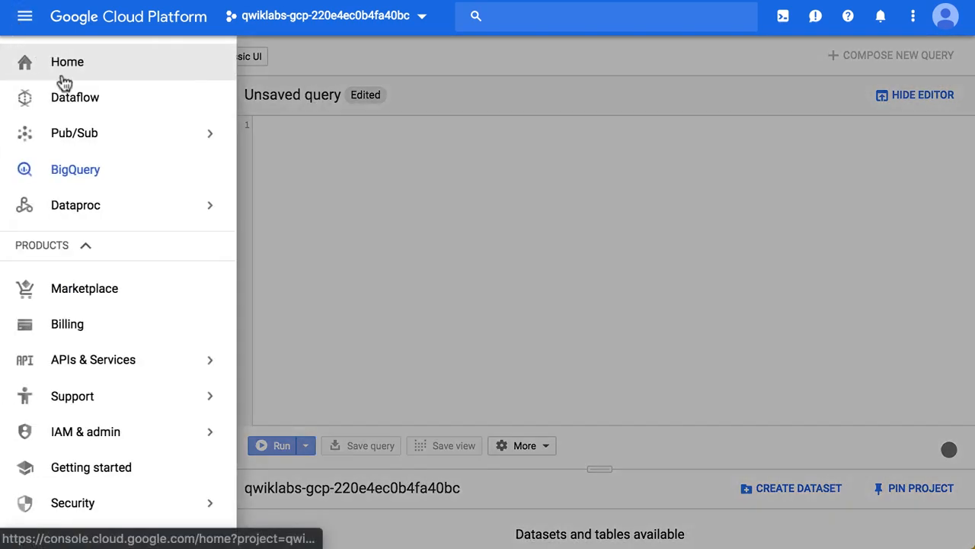
scroll(down, 3)
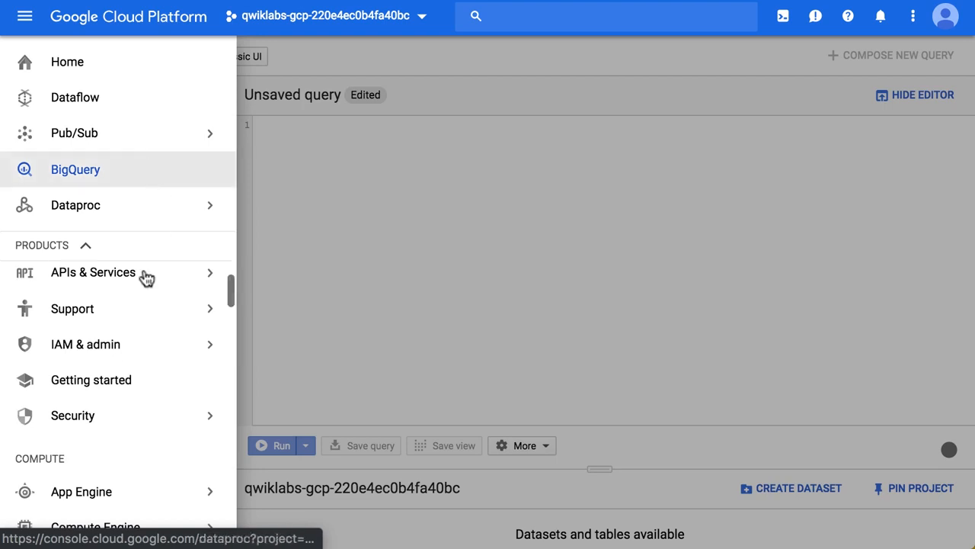
scroll(down, 3)
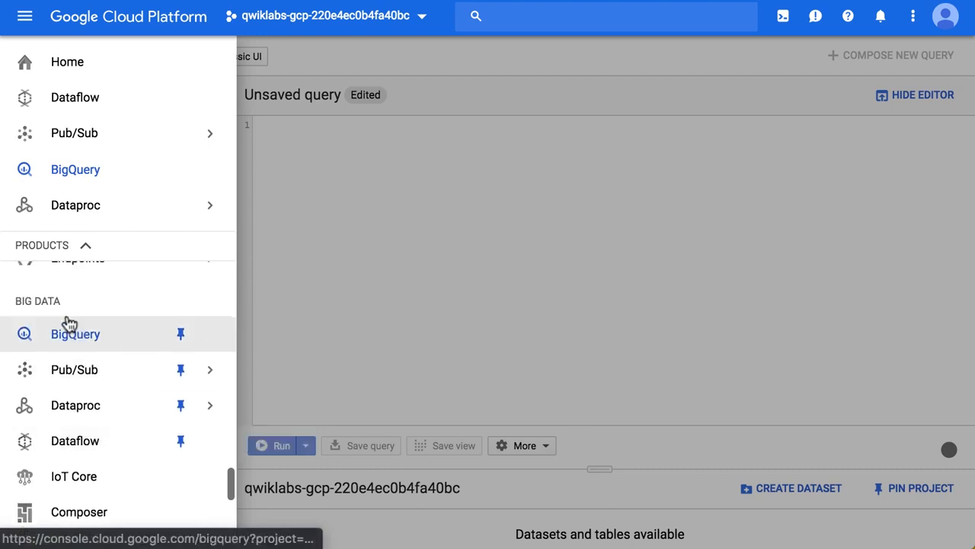
click(75, 334)
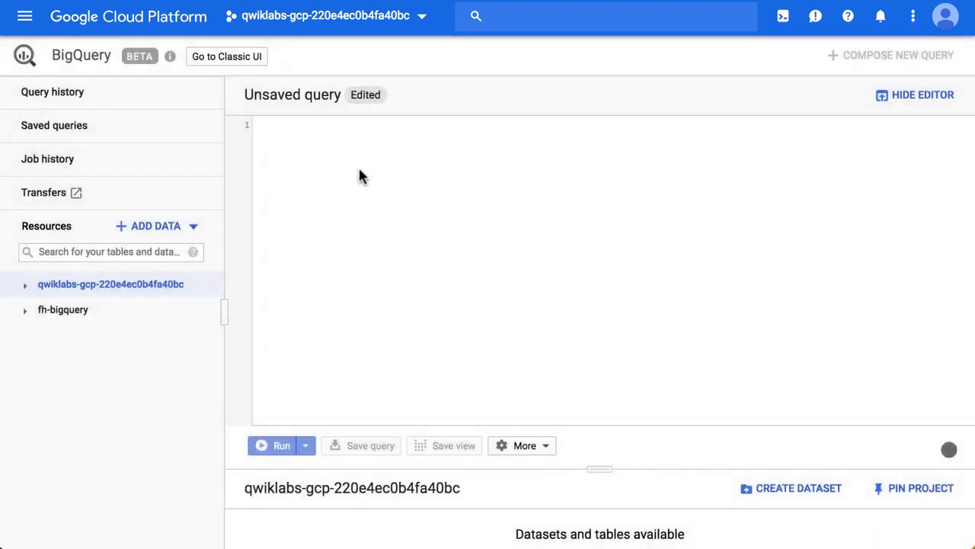
mouse_move(321, 149)
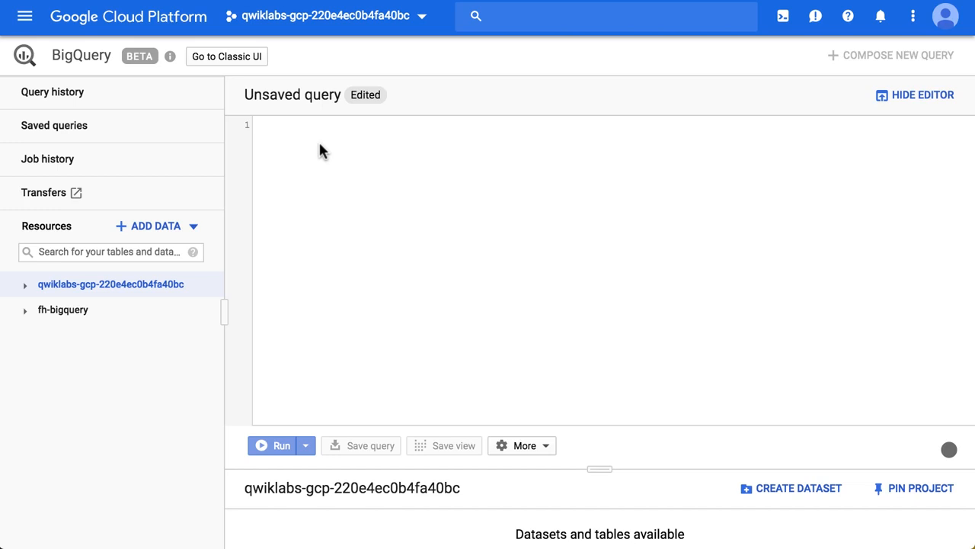
mouse_move(601, 471)
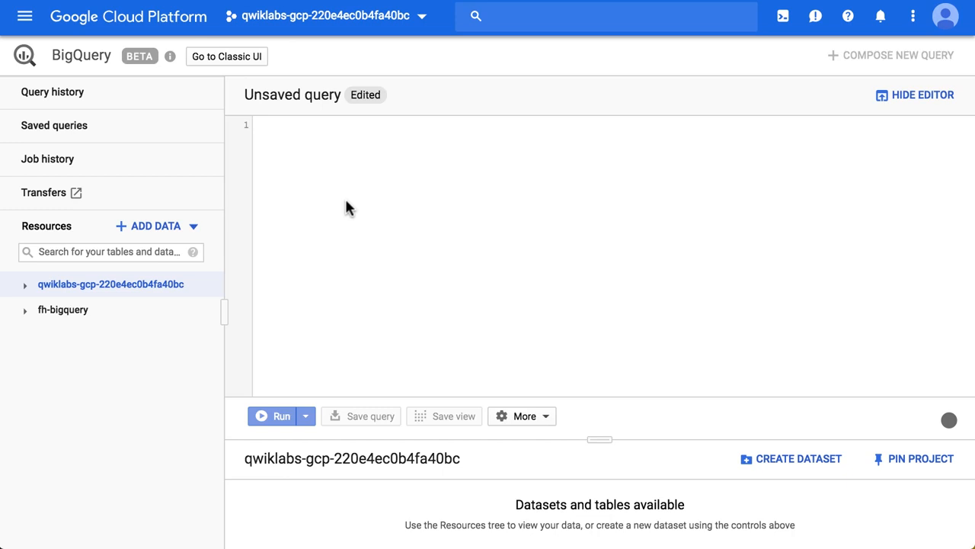
mouse_move(377, 259)
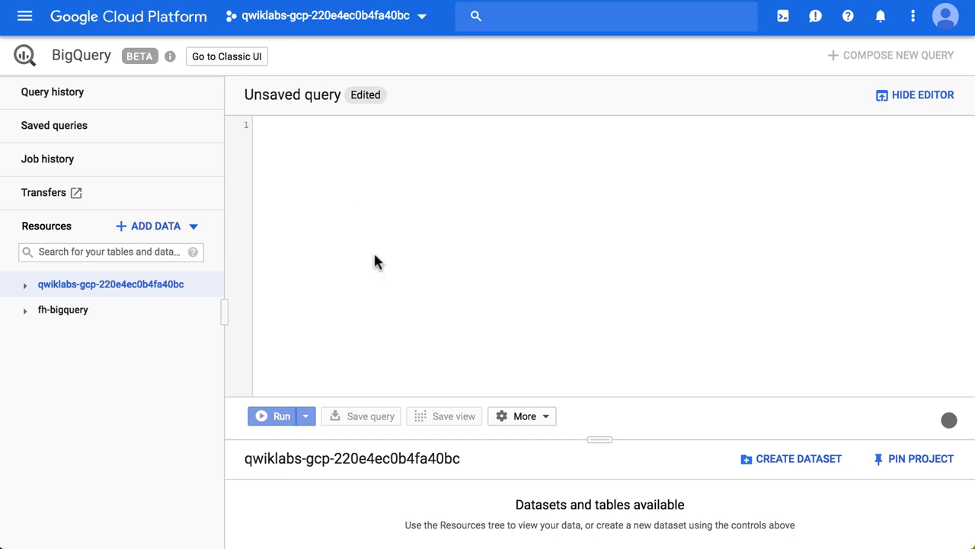
Step: Create the sandbox dataset, then look at table sources and cancel table creation
click(798, 458)
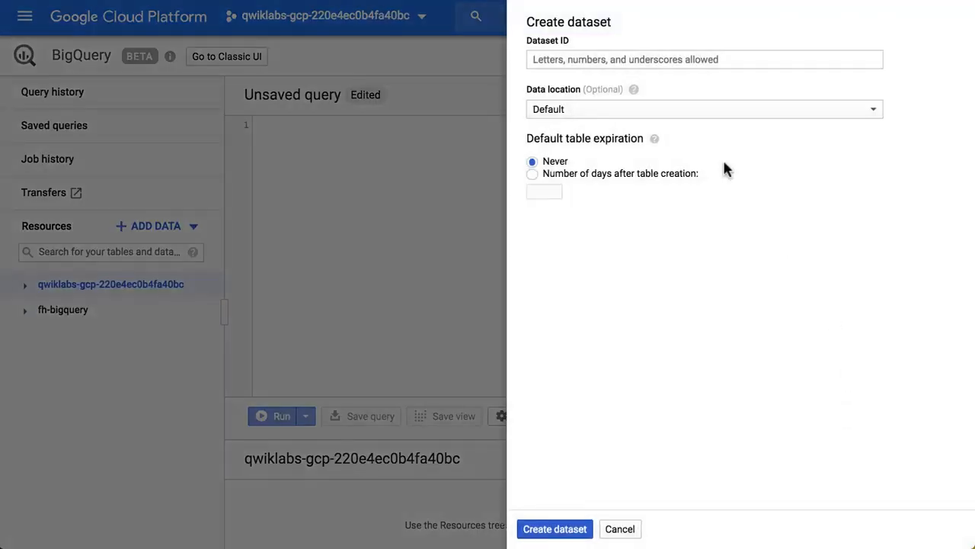
text(san)
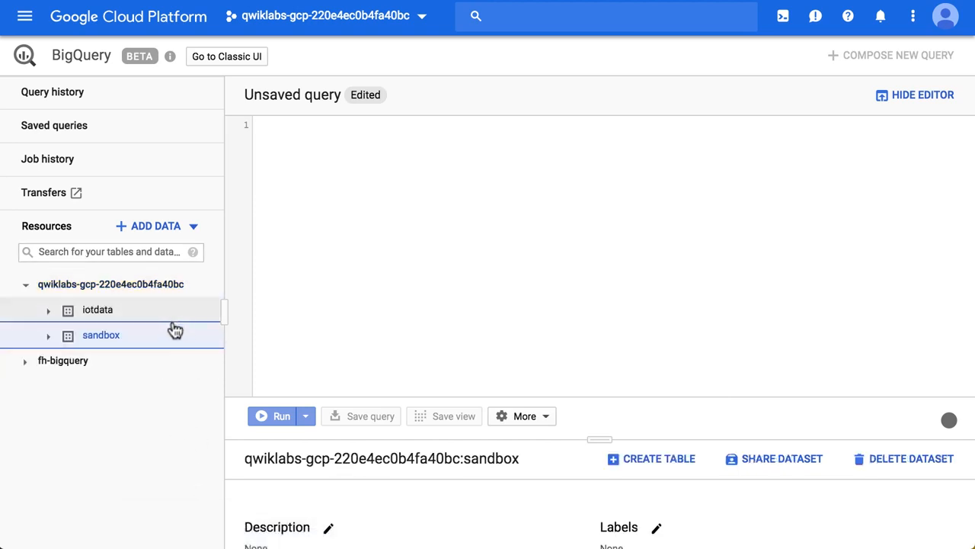
click(659, 458)
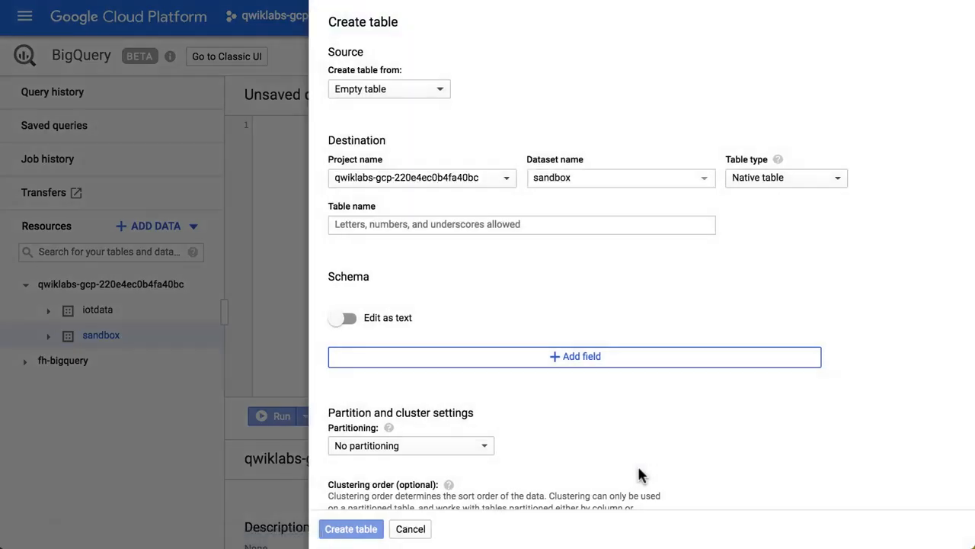
click(389, 88)
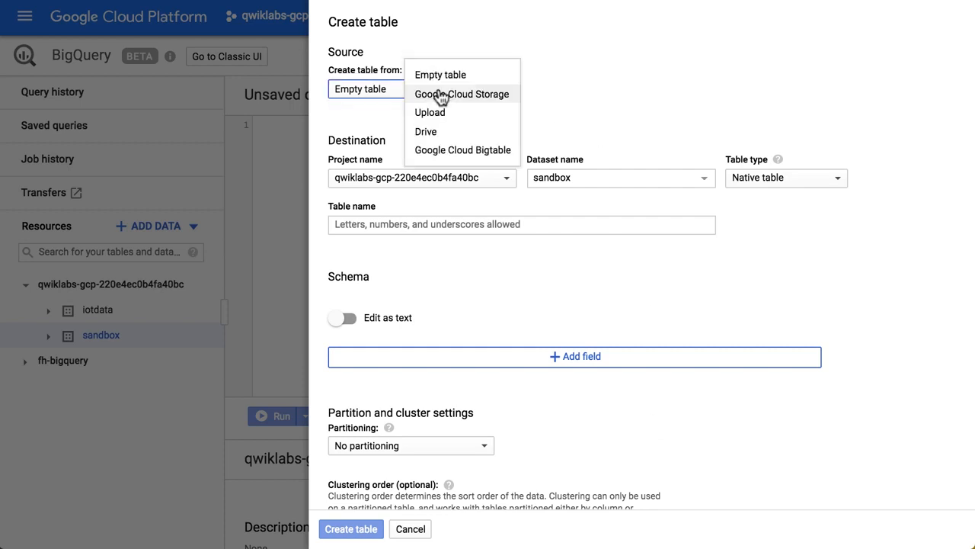
mouse_move(463, 114)
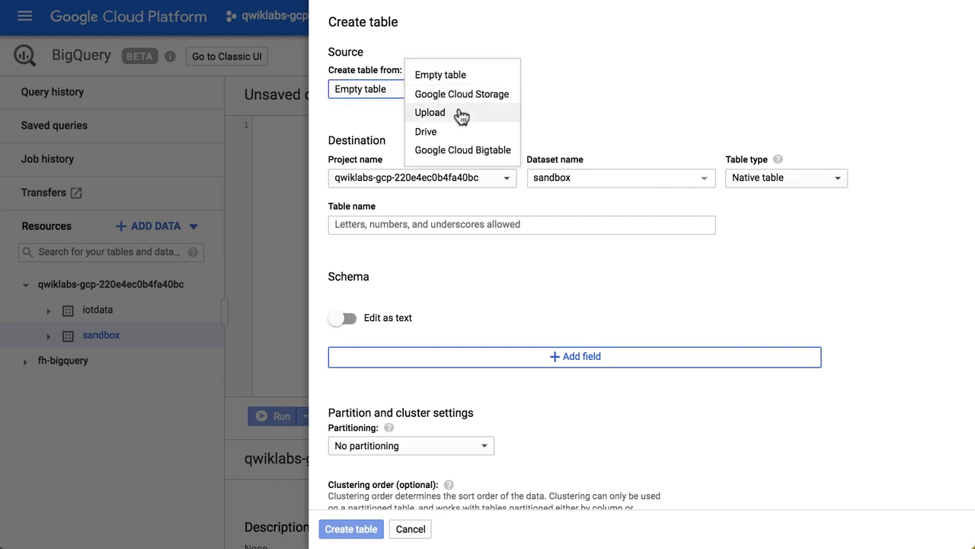
mouse_move(465, 134)
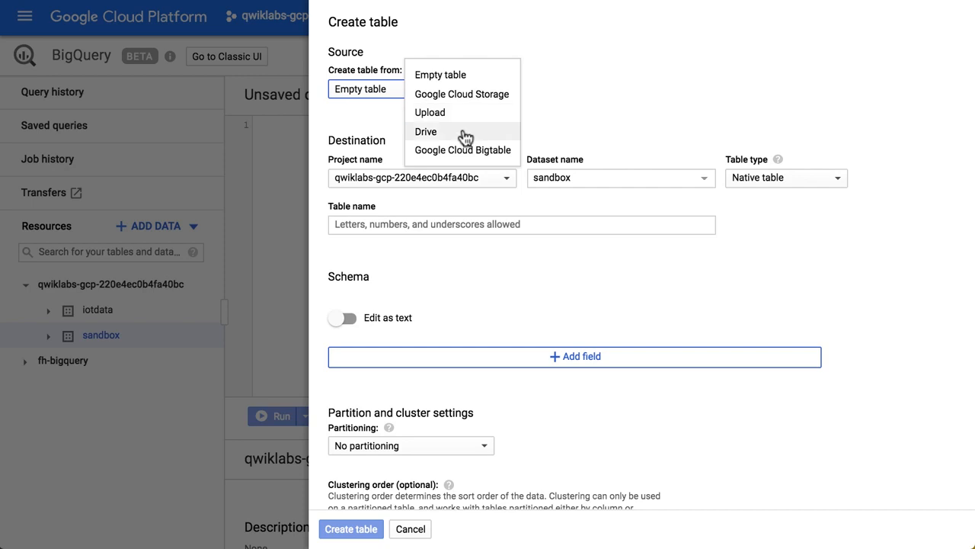
mouse_move(490, 78)
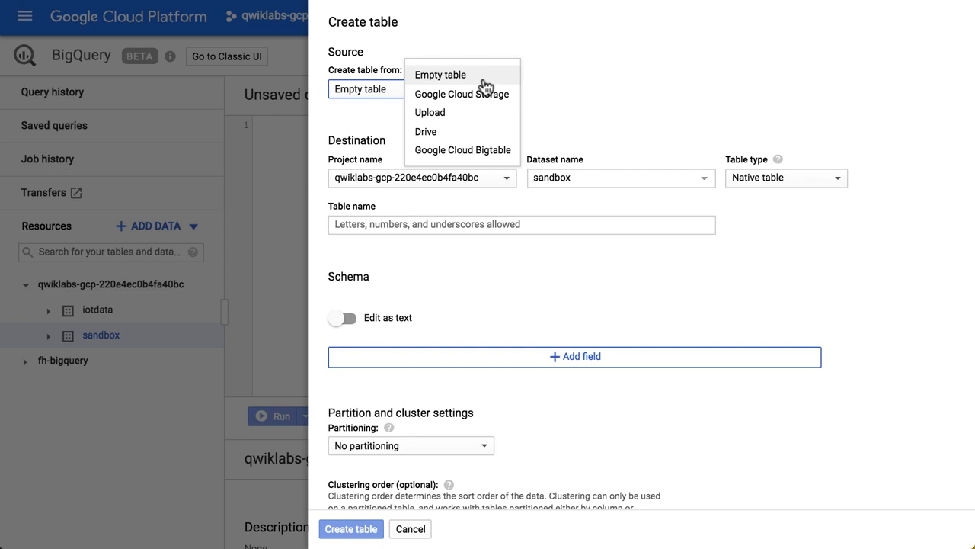
mouse_move(423, 529)
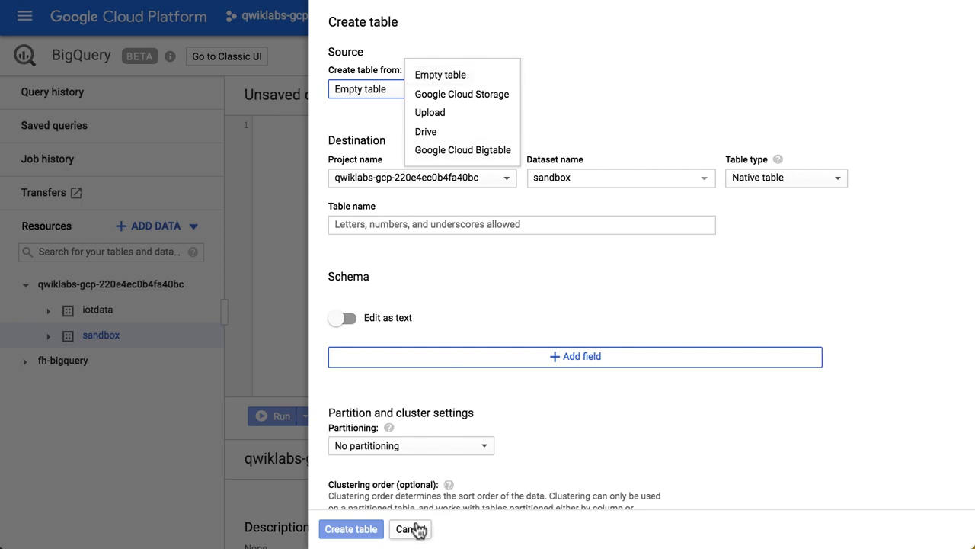
click(405, 529)
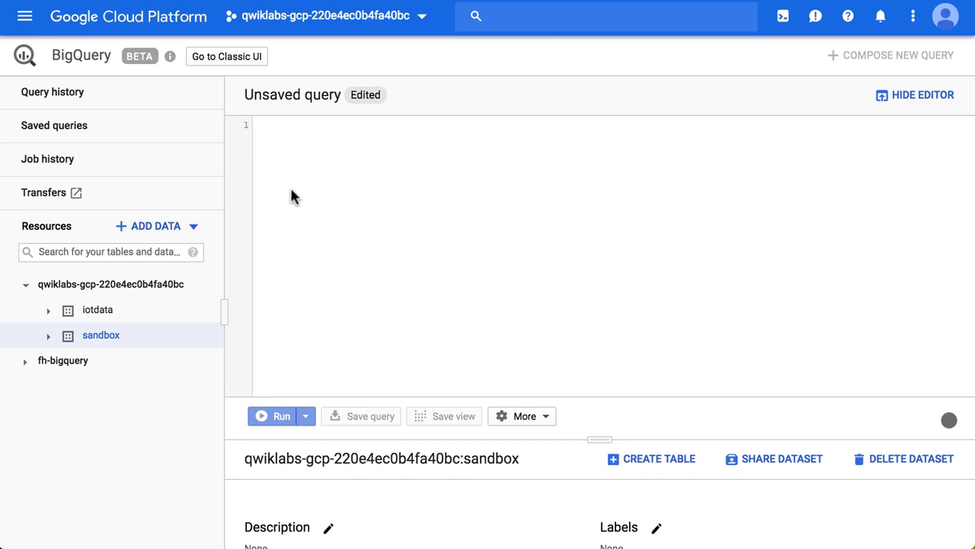
click(156, 225)
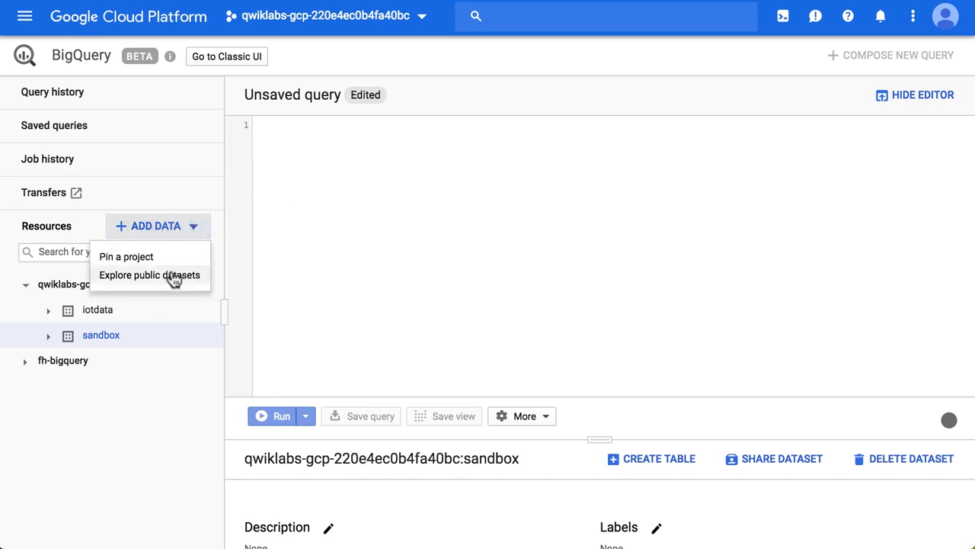
mouse_move(175, 282)
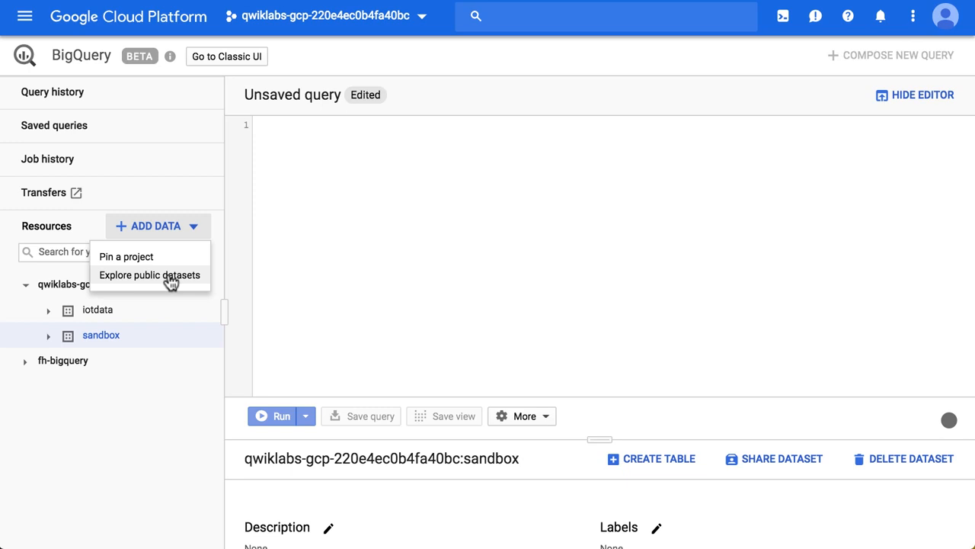
click(149, 274)
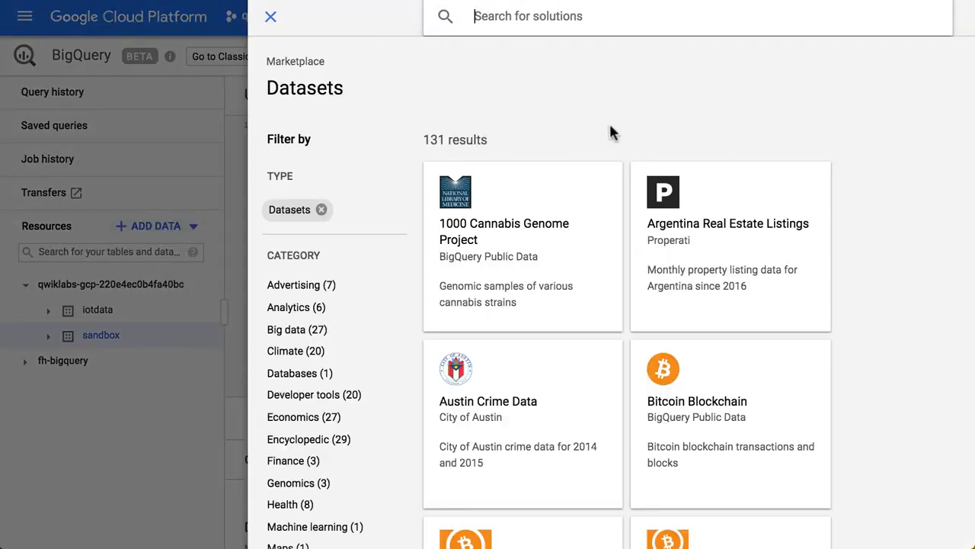
text(githu)
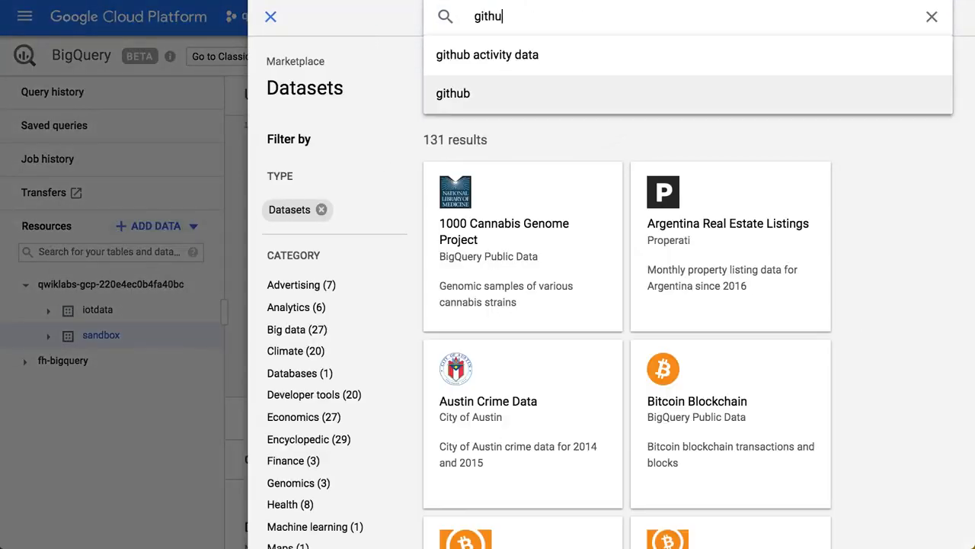
click(453, 93)
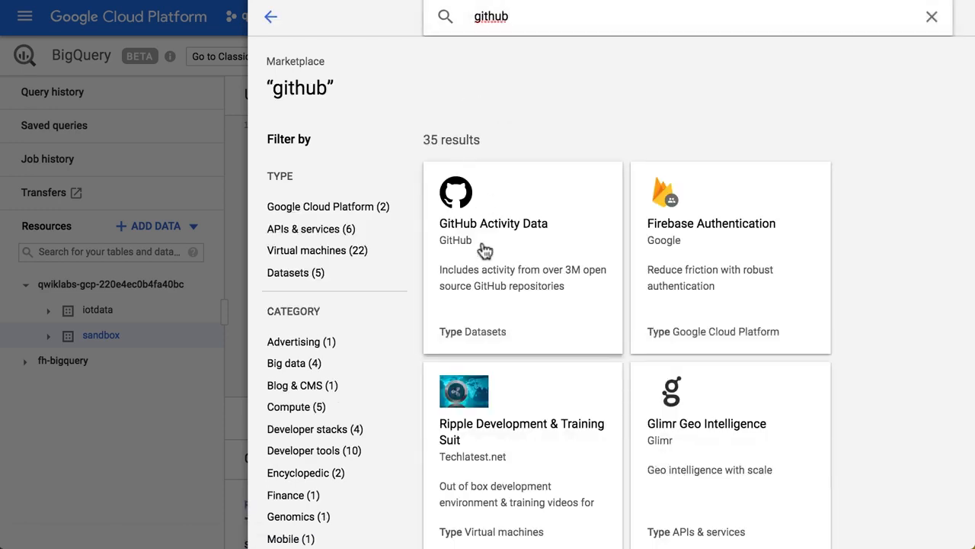
mouse_move(520, 231)
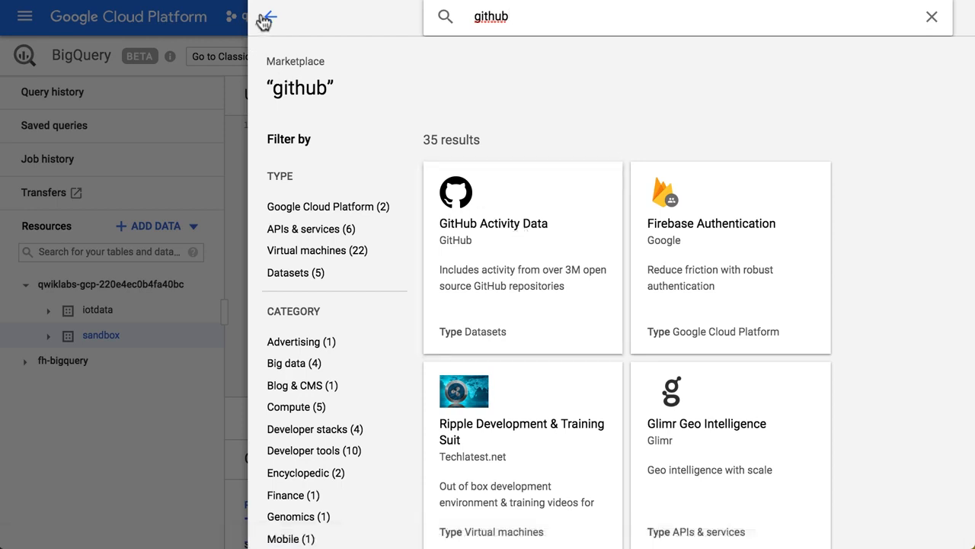
mouse_move(234, 127)
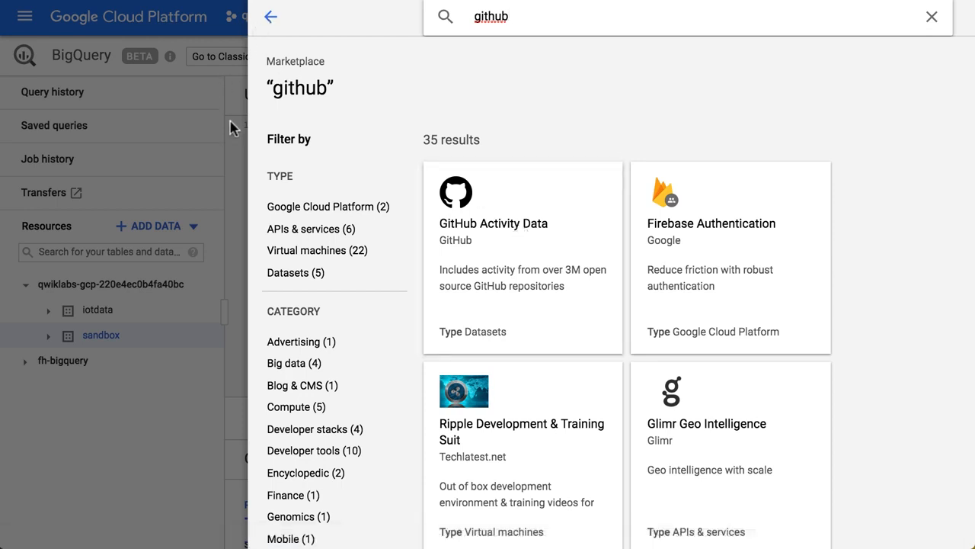
click(930, 16)
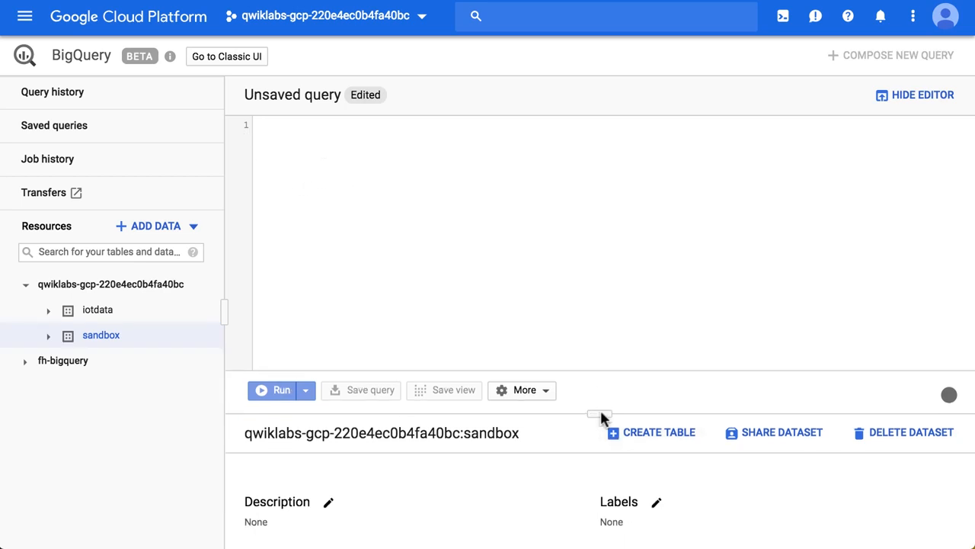
mouse_move(437, 203)
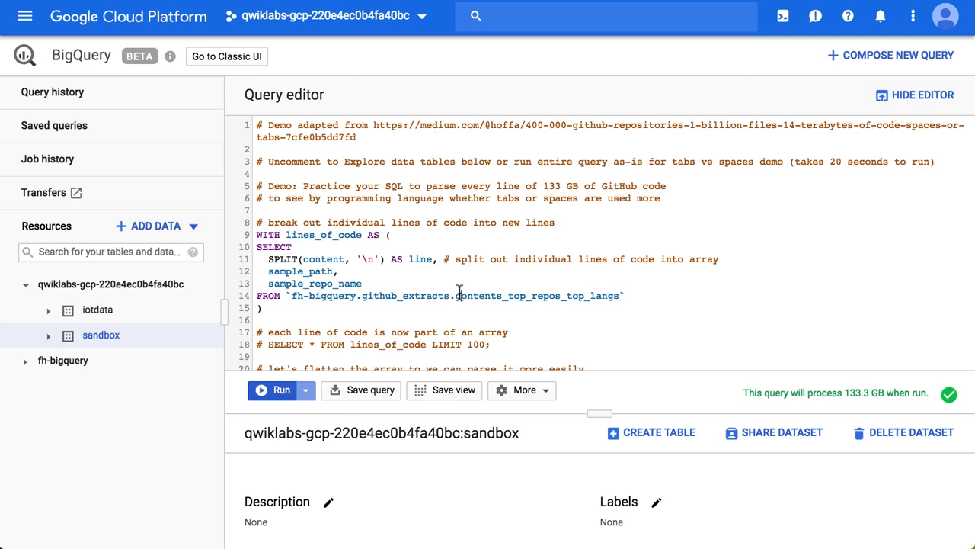
Step: Open the referenced fh-bigquery.github_extracts.contents_top_repos_top_langs table's details from the query
scroll(down, 3)
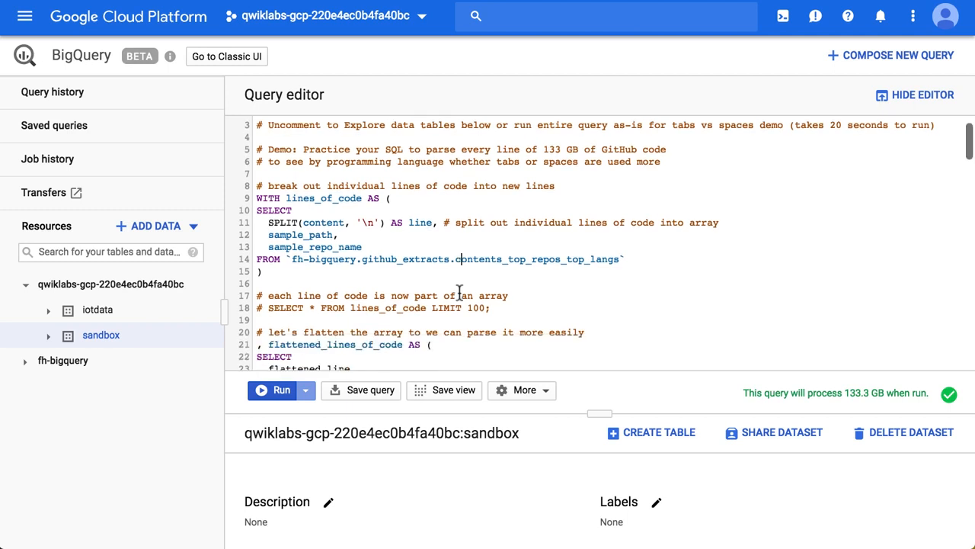
scroll(down, 3)
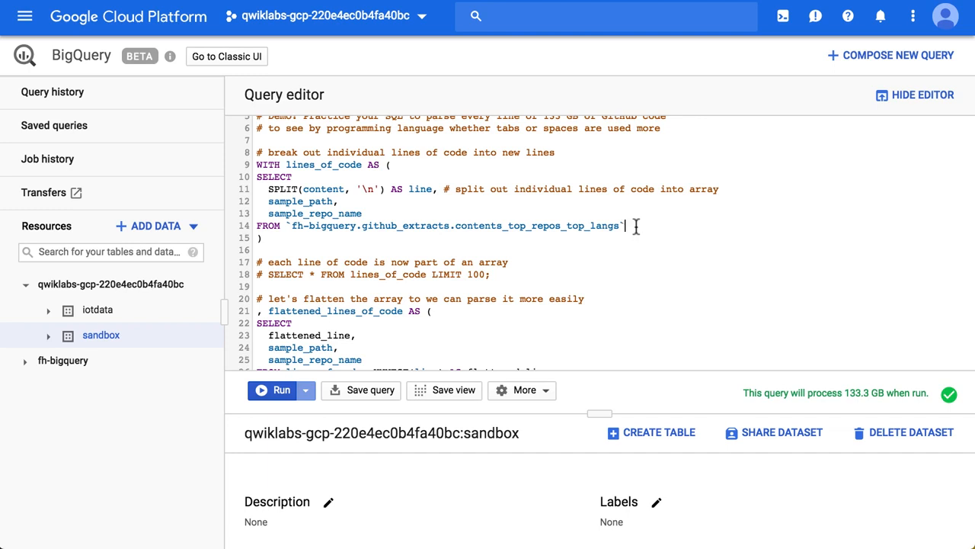
drag(290, 225, 623, 225)
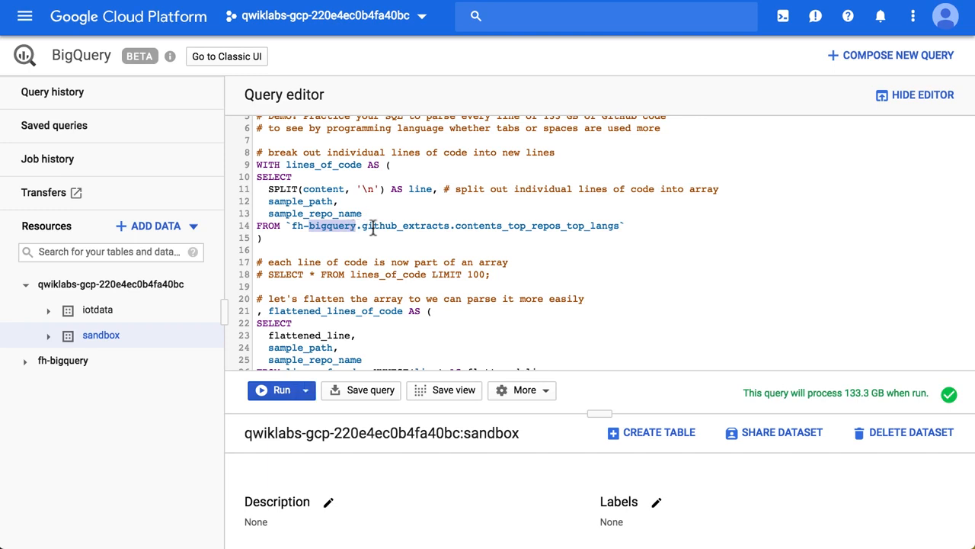
double_click(413, 226)
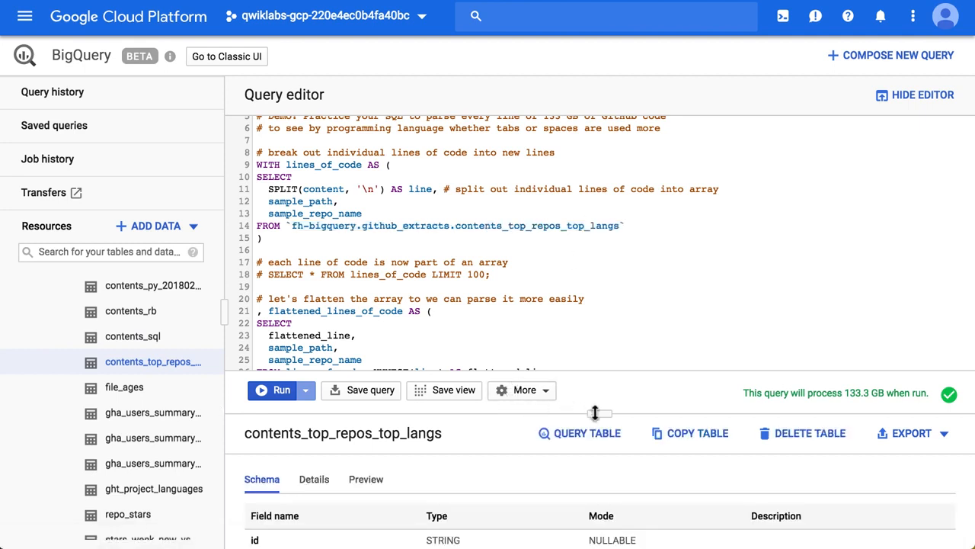
Step: Enlarge the table panel to see its 134.08 GB size, 13,875,347 rows and description
drag(597, 411, 600, 308)
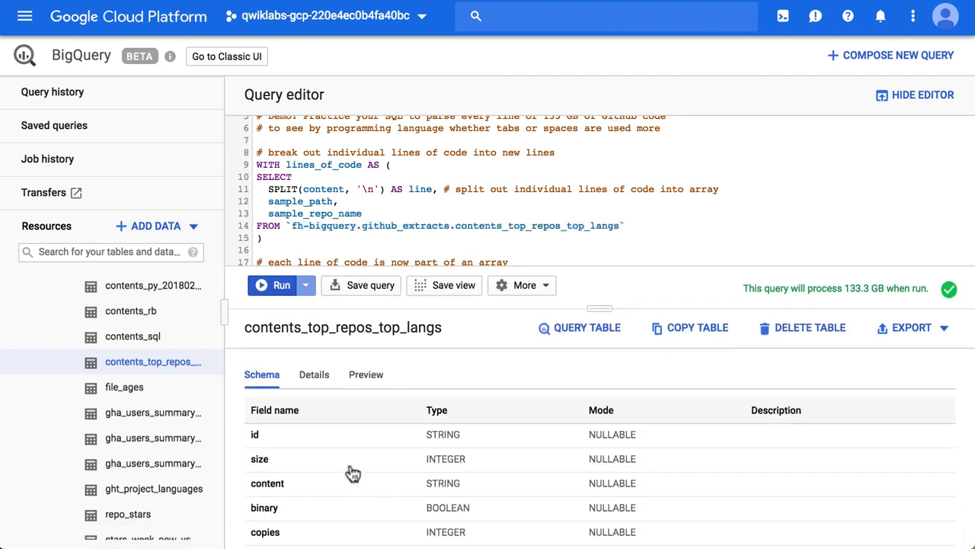
mouse_move(299, 467)
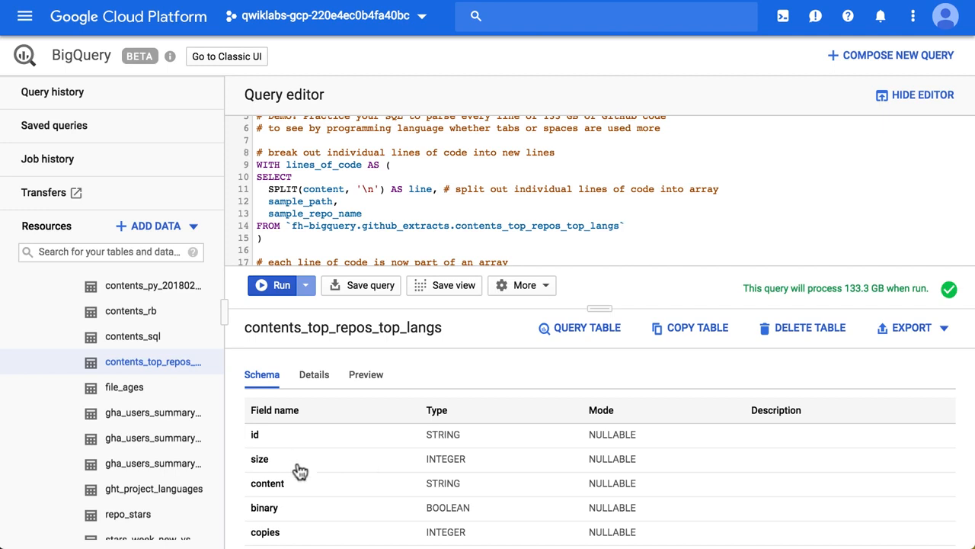
mouse_move(327, 396)
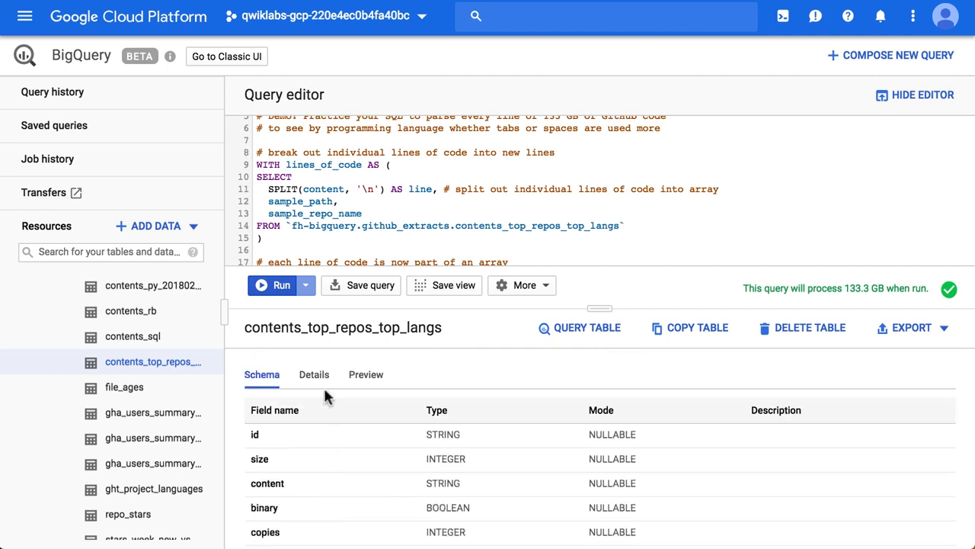
click(314, 374)
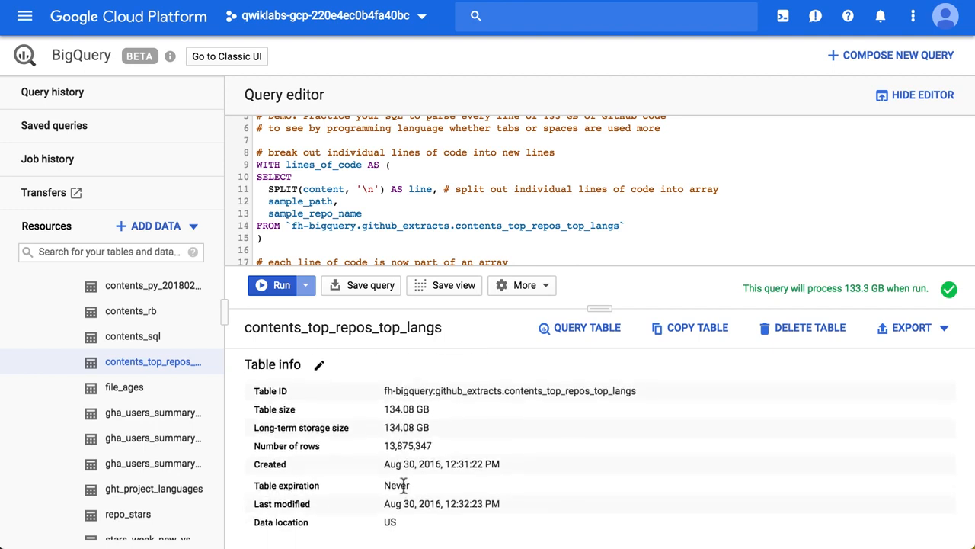
mouse_move(382, 450)
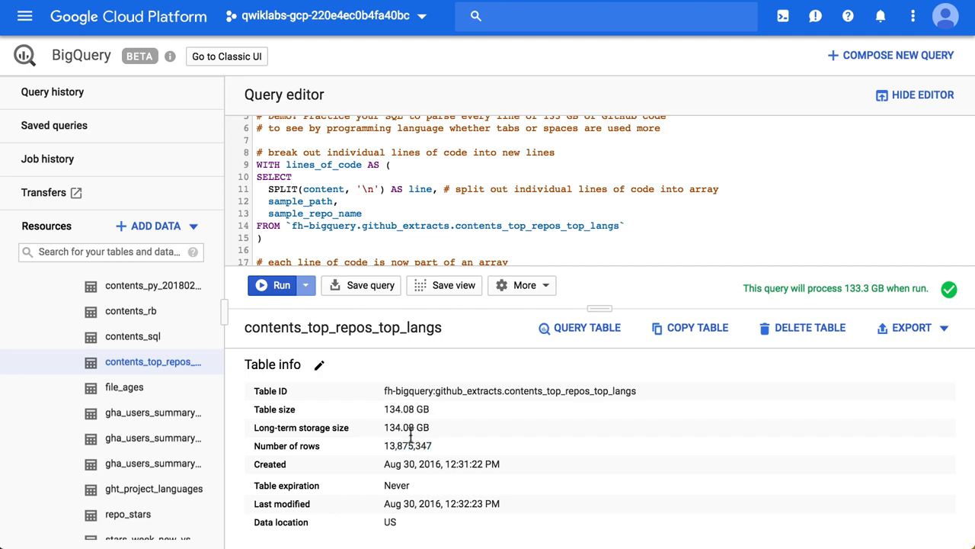
mouse_move(461, 434)
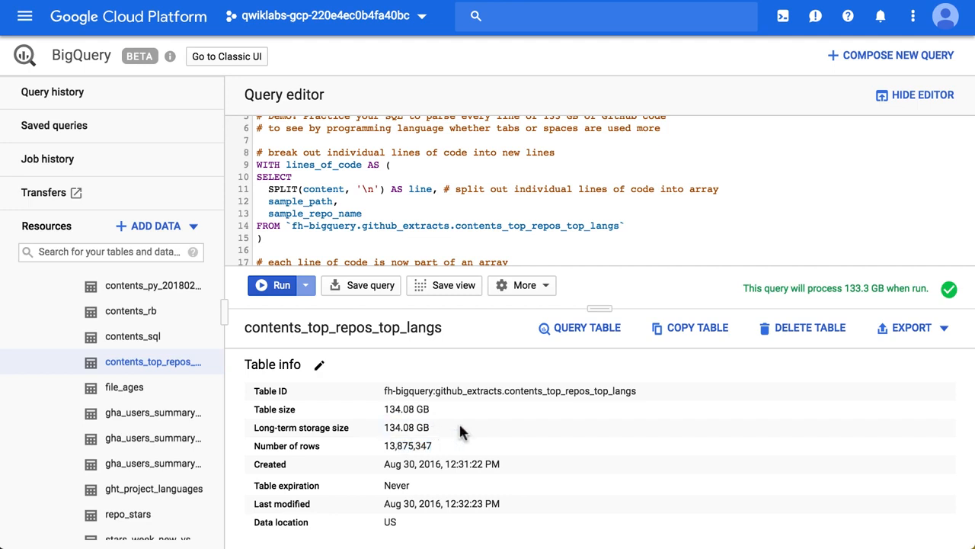
click(314, 374)
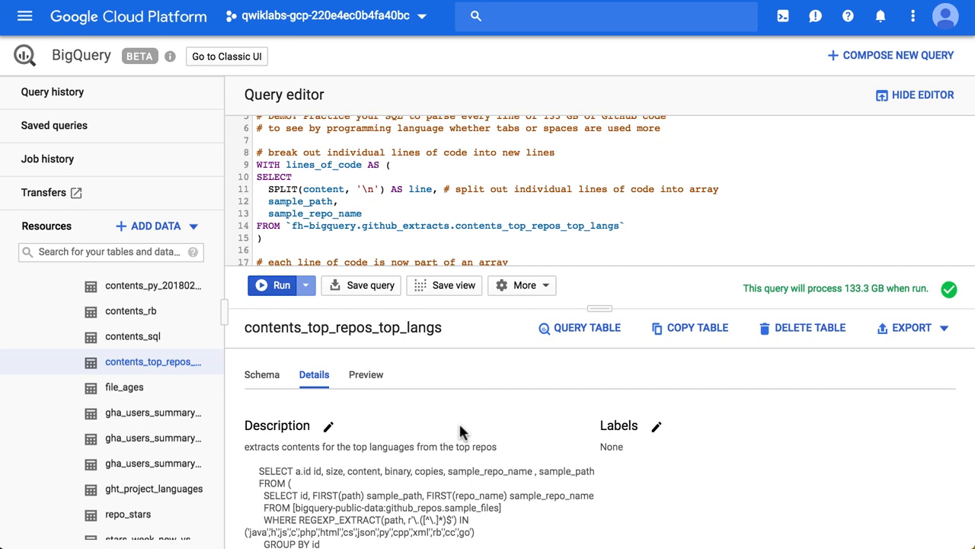
mouse_move(365, 375)
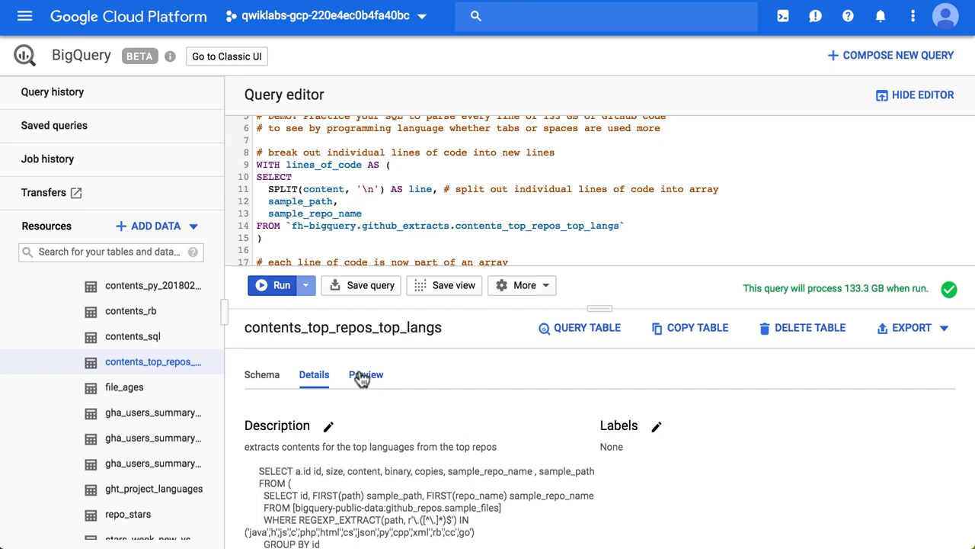
click(365, 374)
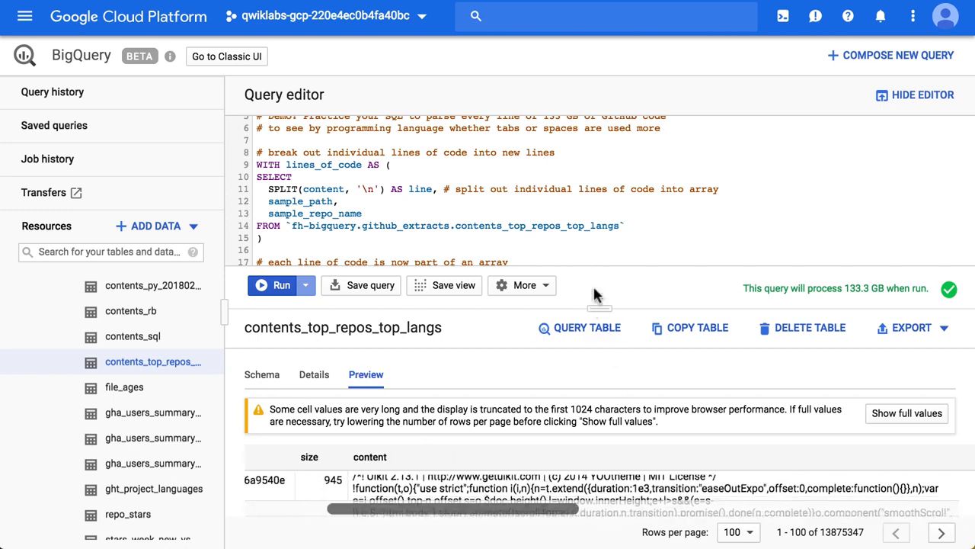
Step: Scroll through preview rows across the content, sample_repo_name and sample_path columns
scroll(down, 3)
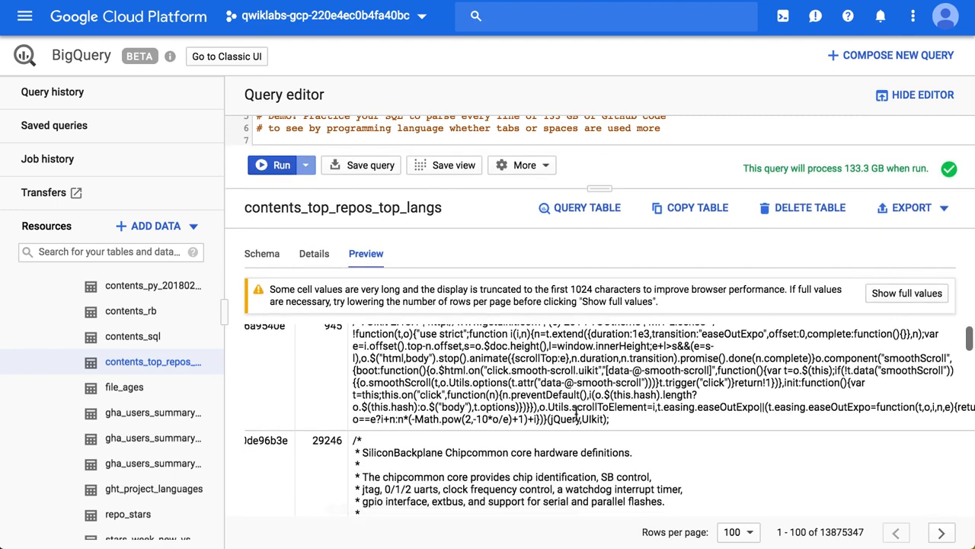
scroll(down, 3)
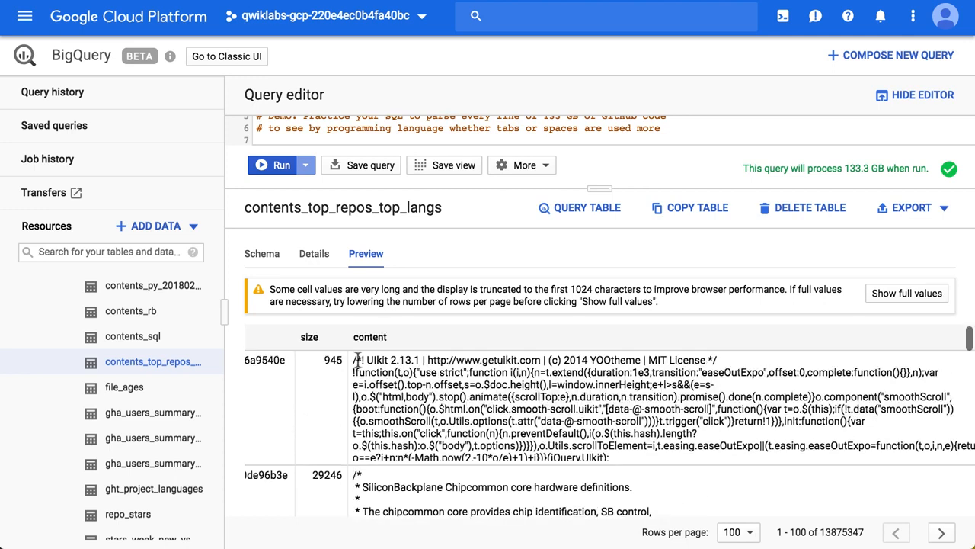
scroll(right, 3)
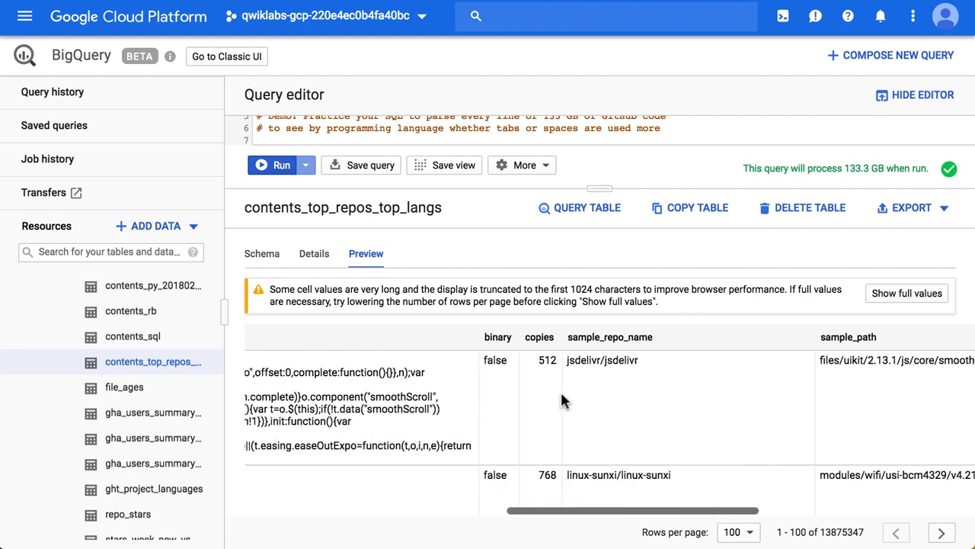
scroll(right, 3)
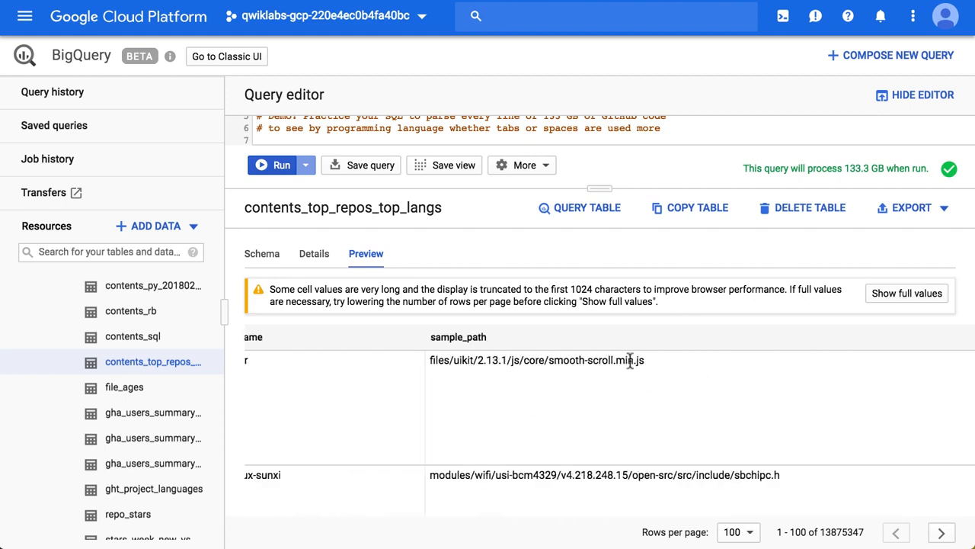
mouse_move(609, 204)
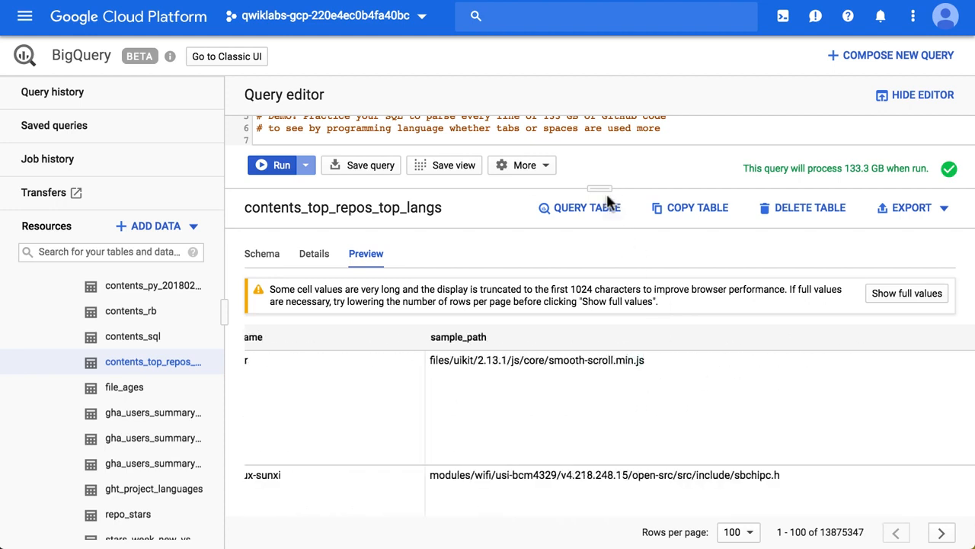
mouse_move(604, 189)
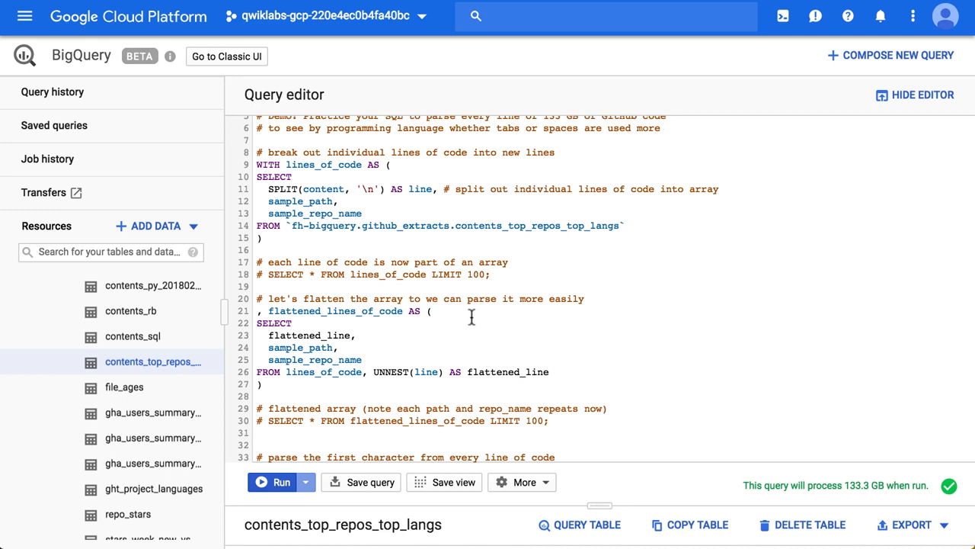
mouse_move(406, 253)
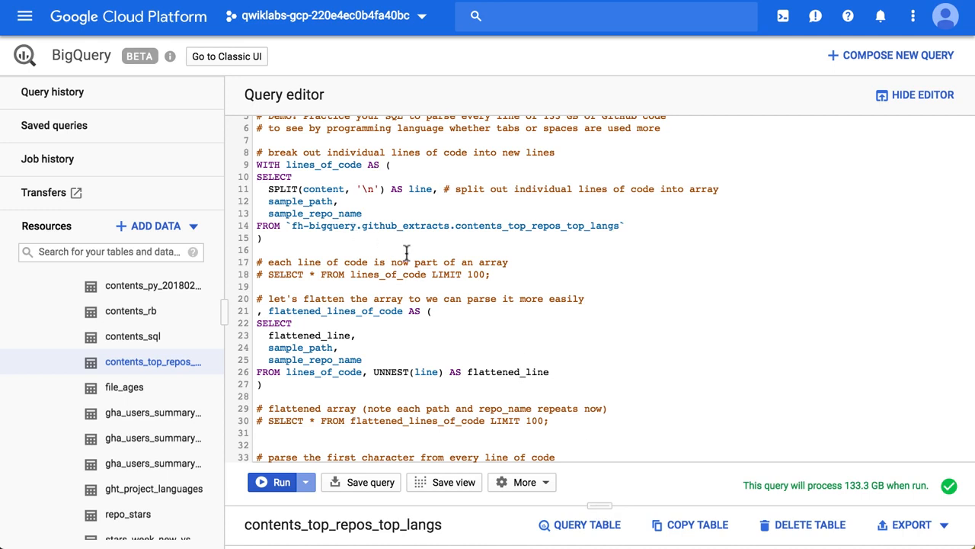
mouse_move(348, 240)
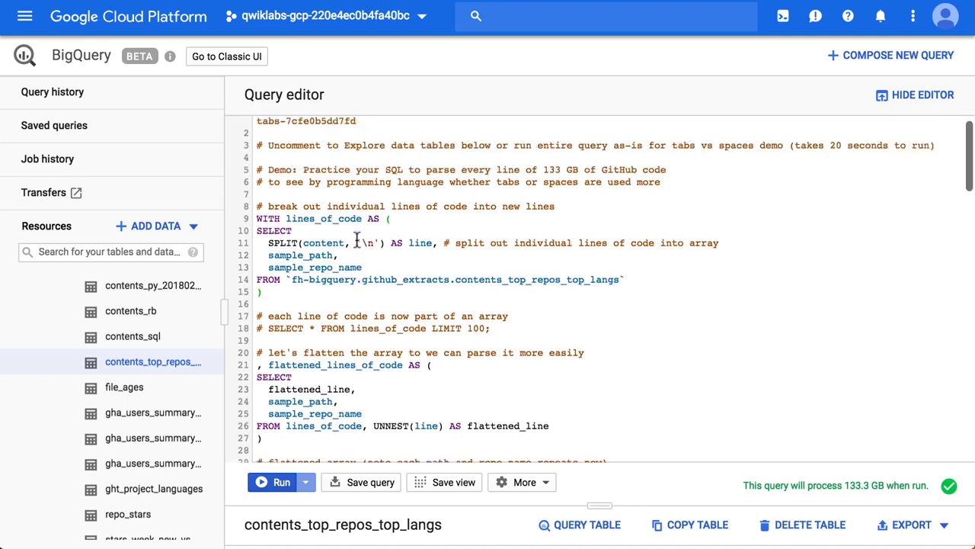
Step: Run the first lines_of_code block with SELECT * FROM lines_of_code LIMIT 100 uncommented
scroll(down, 3)
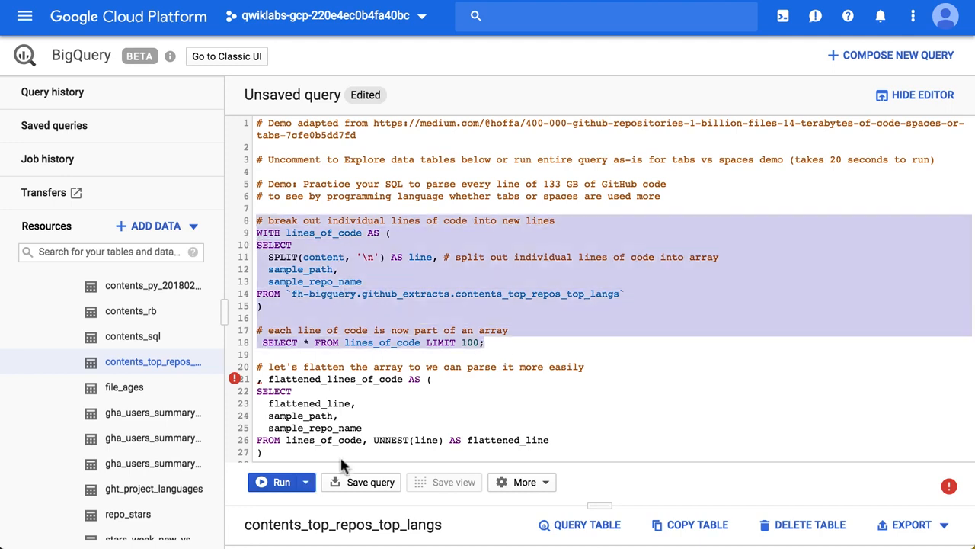
click(279, 482)
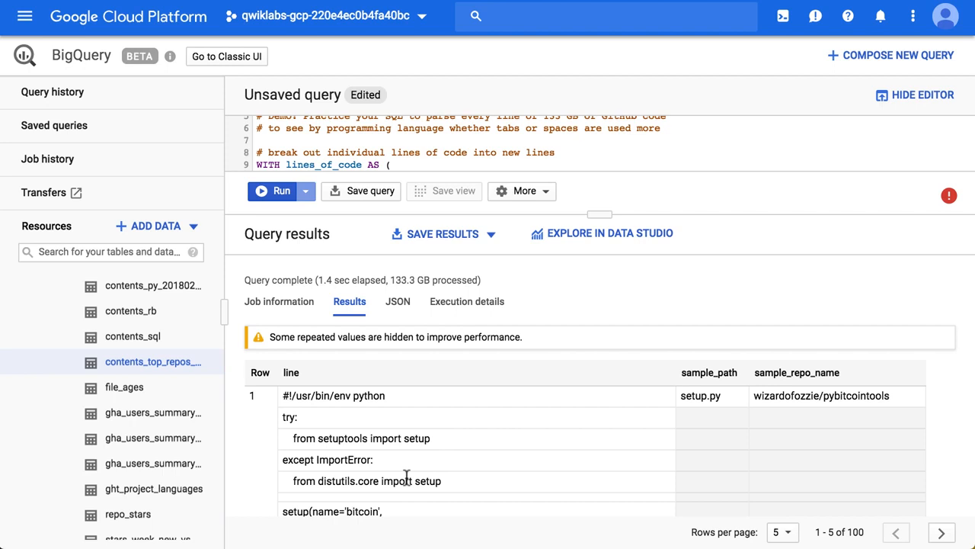
mouse_move(255, 396)
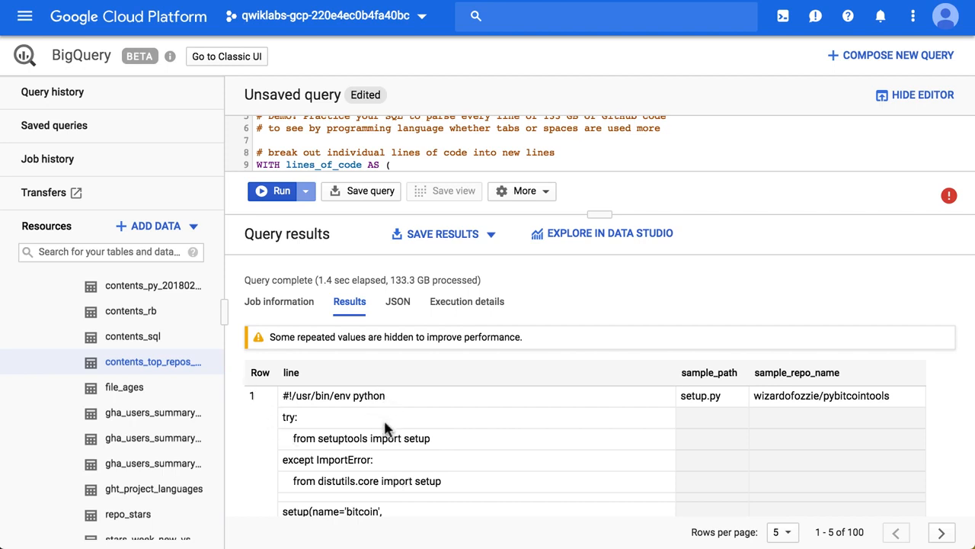
mouse_move(414, 467)
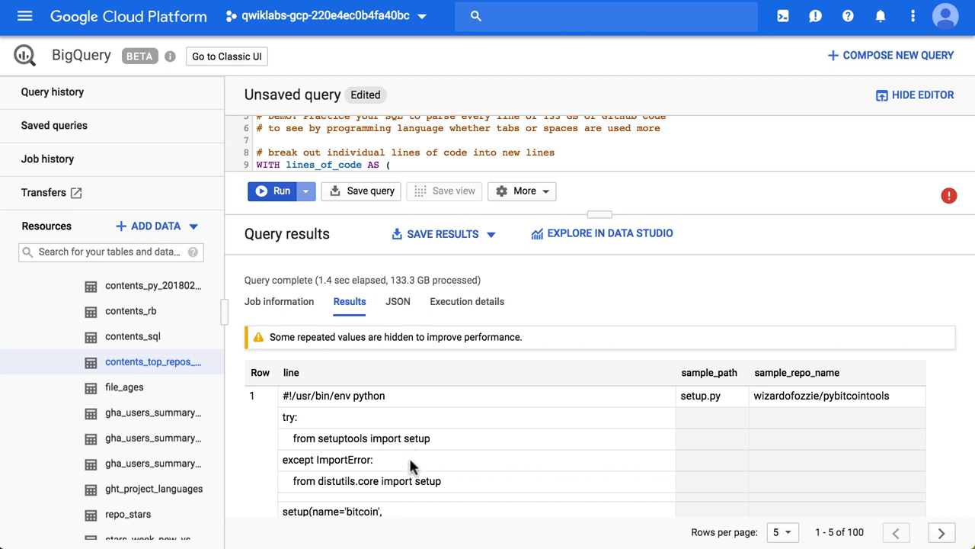
mouse_move(290, 371)
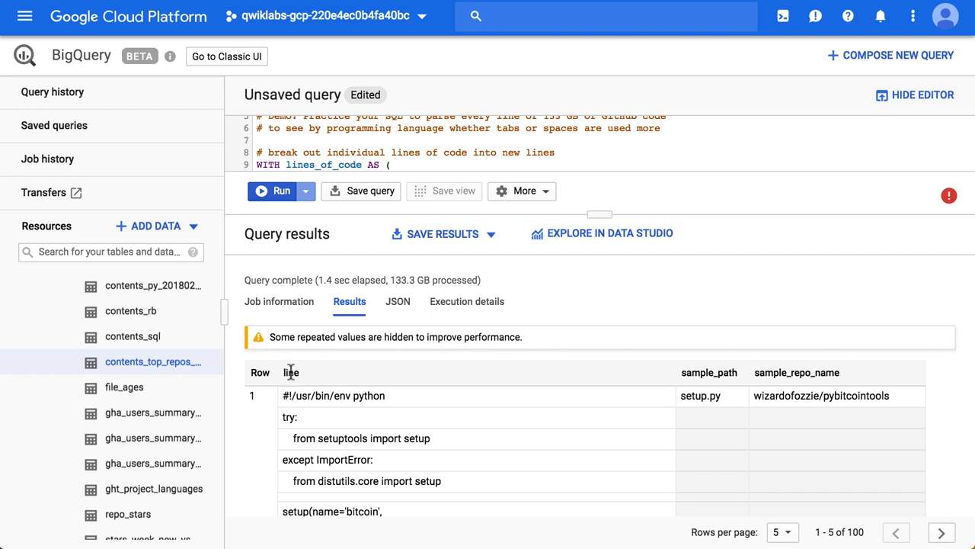
mouse_move(309, 396)
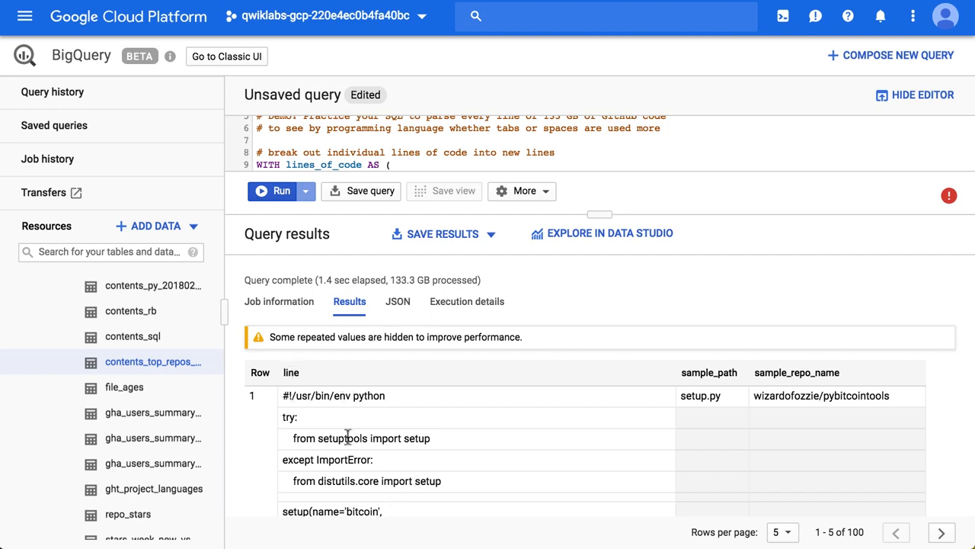
mouse_move(289, 373)
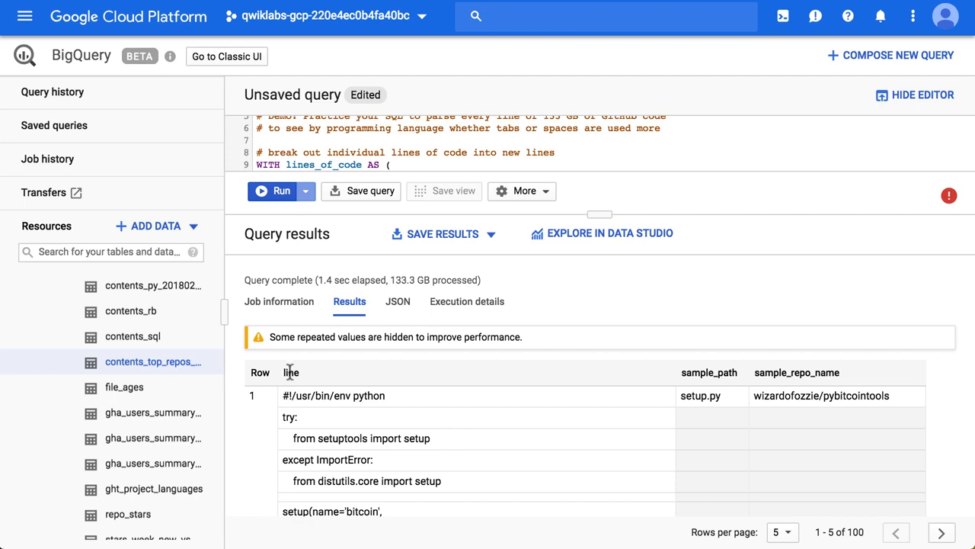
mouse_move(601, 256)
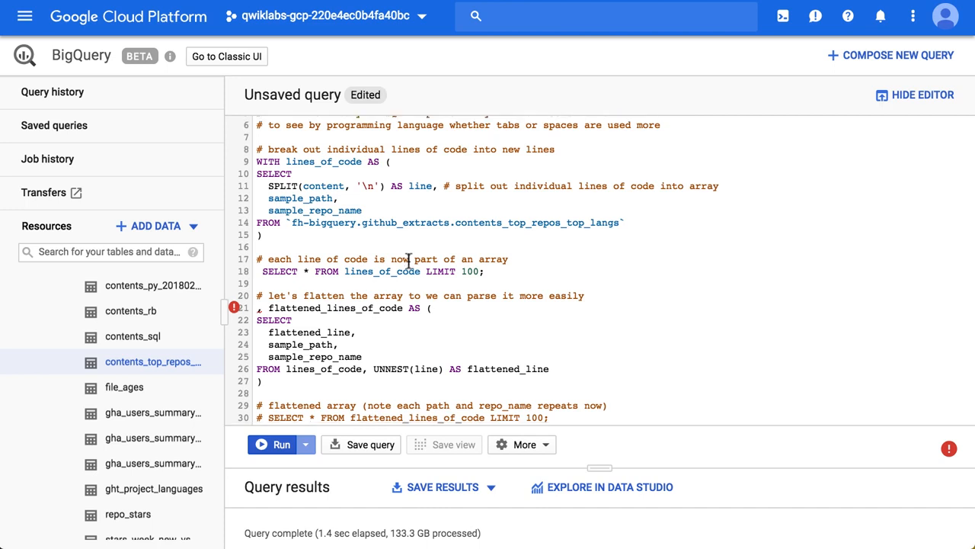
scroll(down, 3)
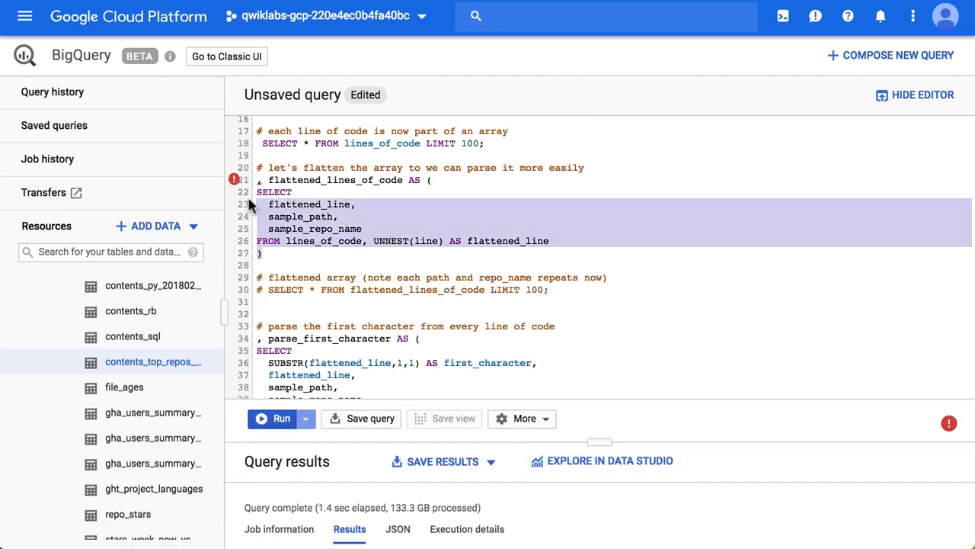
scroll(down, 3)
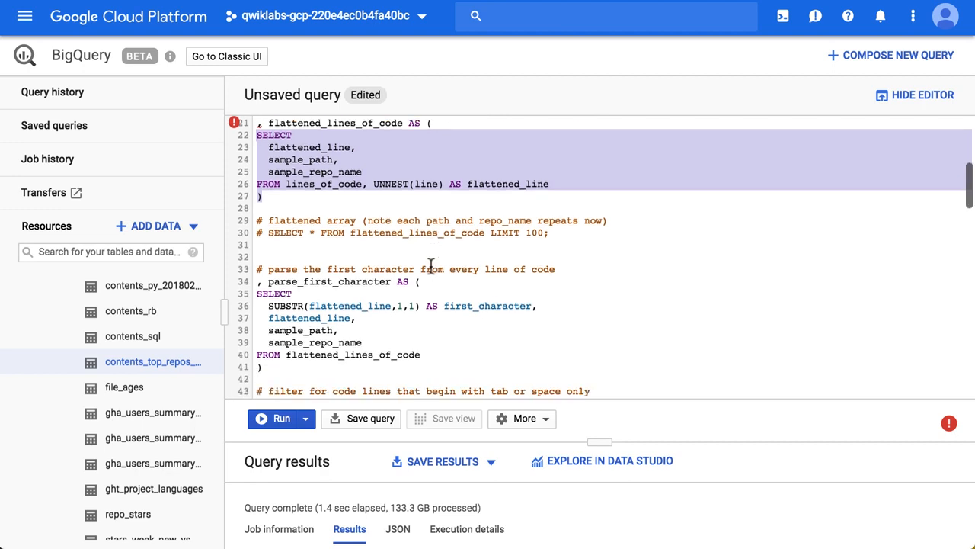
scroll(down, 3)
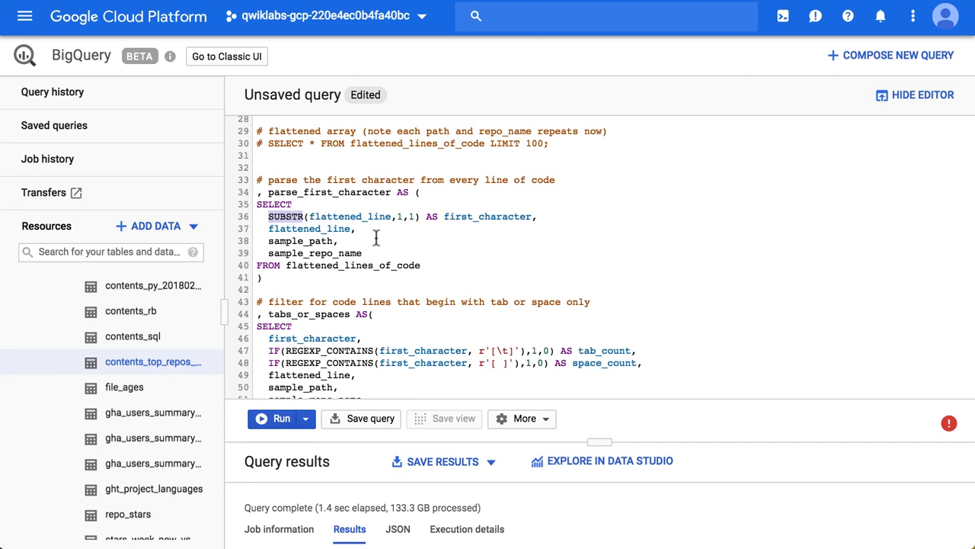
double_click(350, 216)
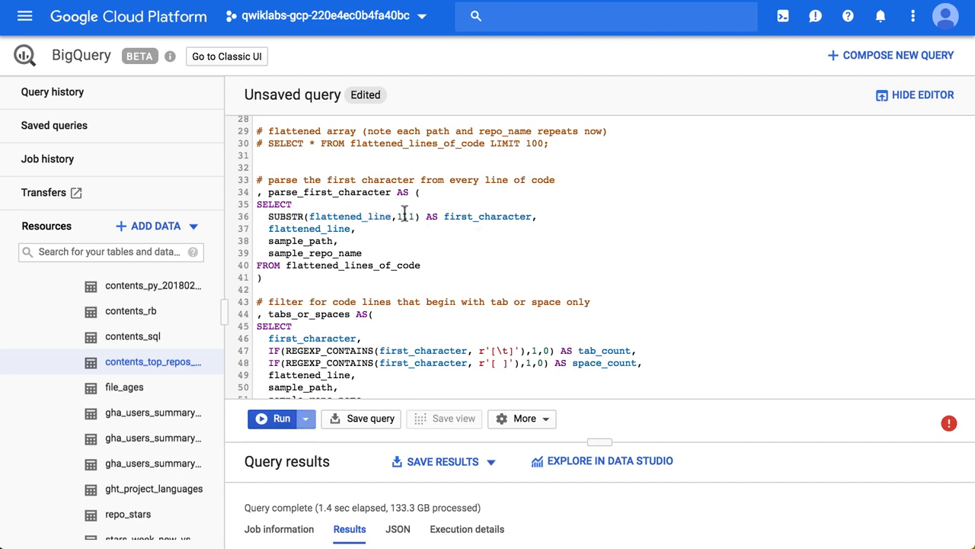
mouse_move(427, 239)
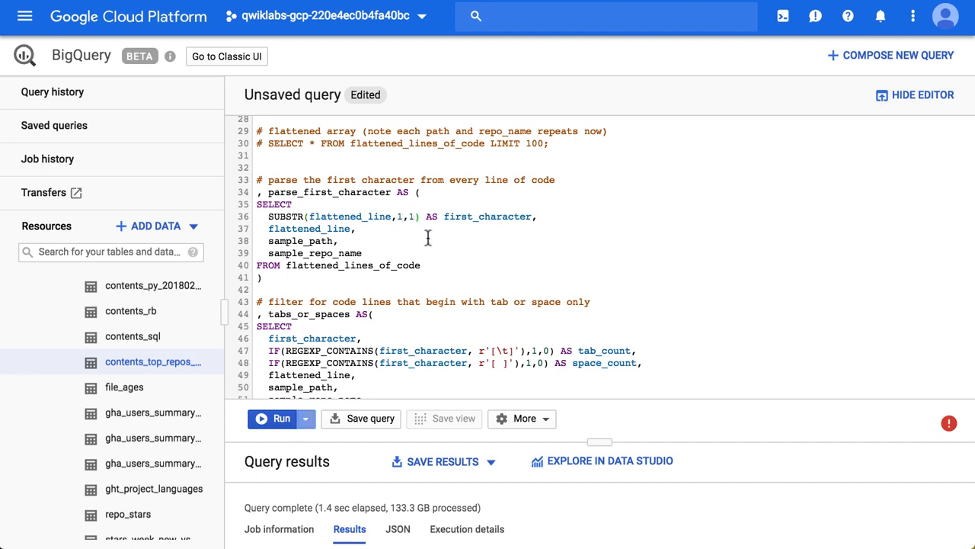
scroll(down, 3)
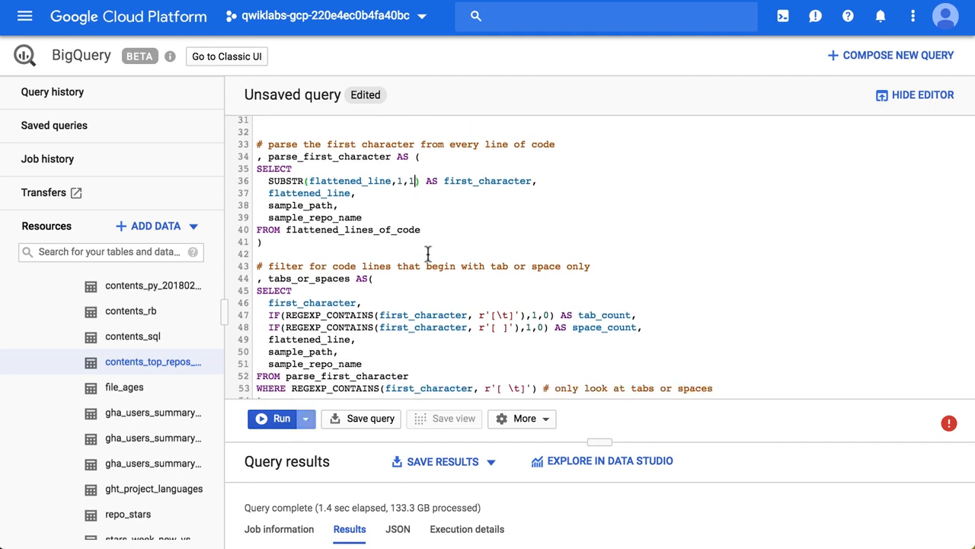
scroll(down, 3)
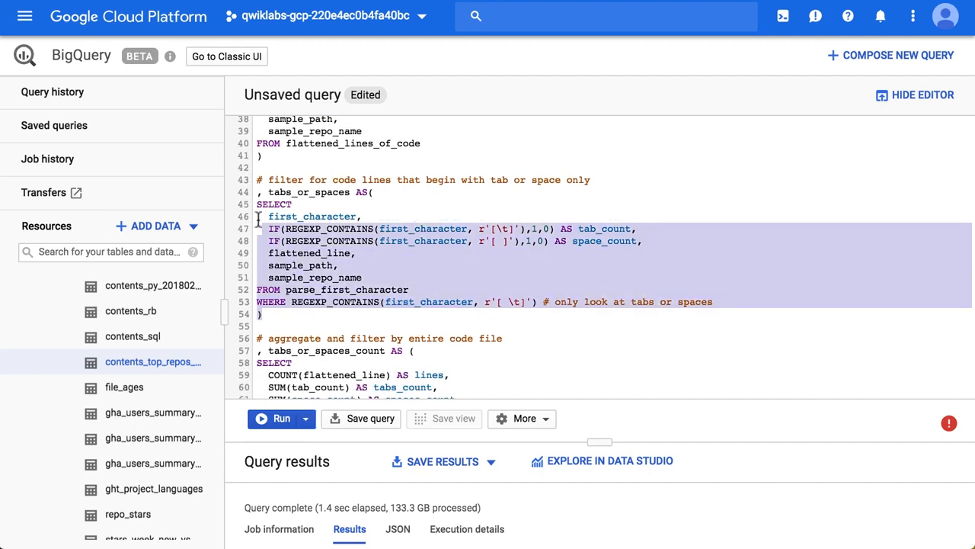
scroll(down, 3)
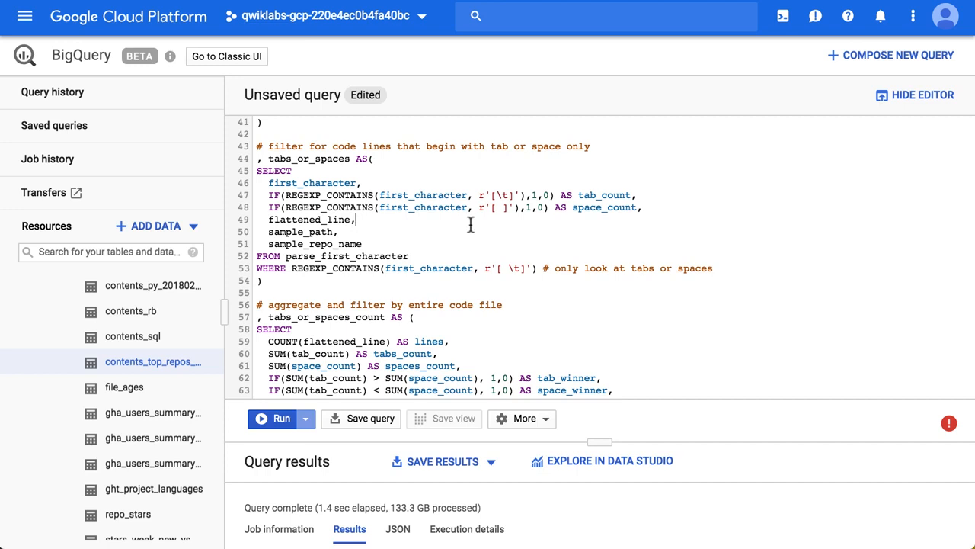
scroll(down, 3)
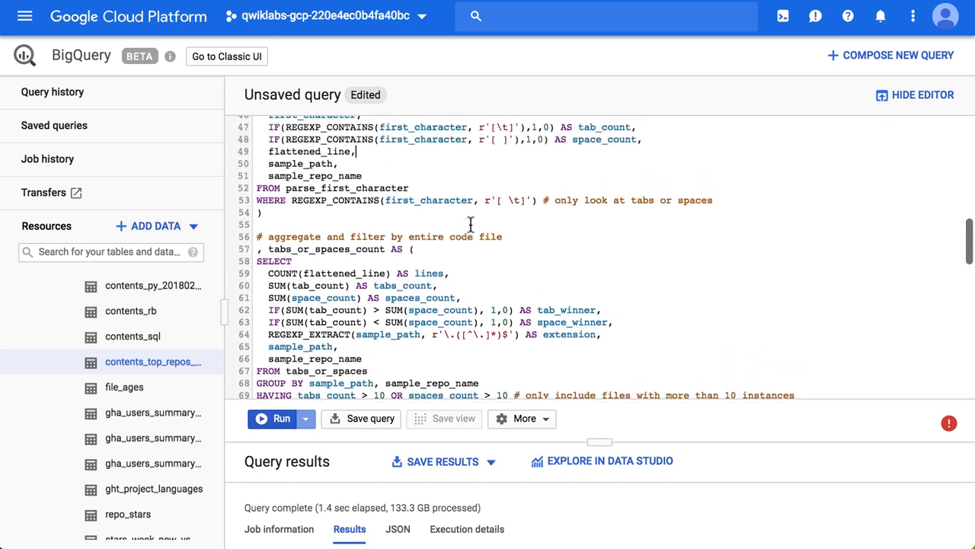
scroll(down, 3)
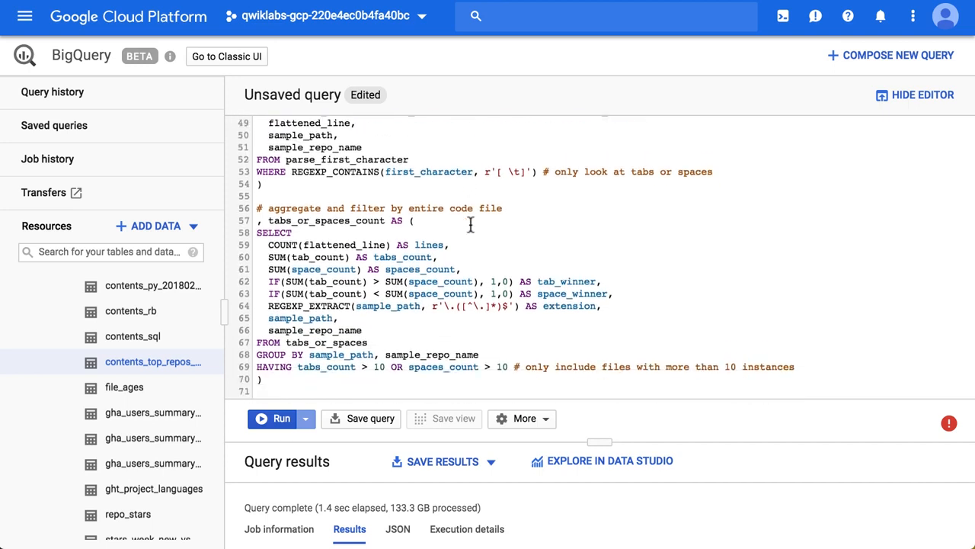
scroll(down, 3)
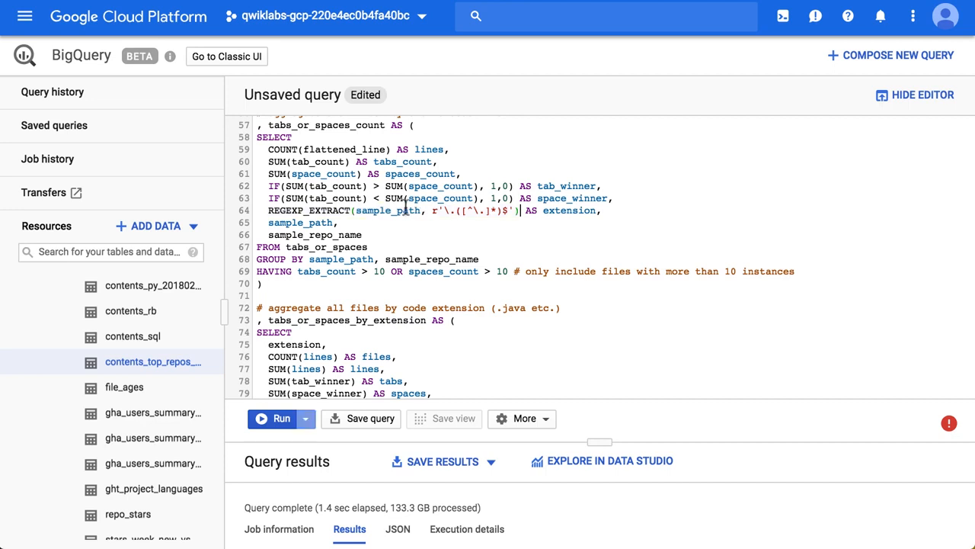
scroll(down, 3)
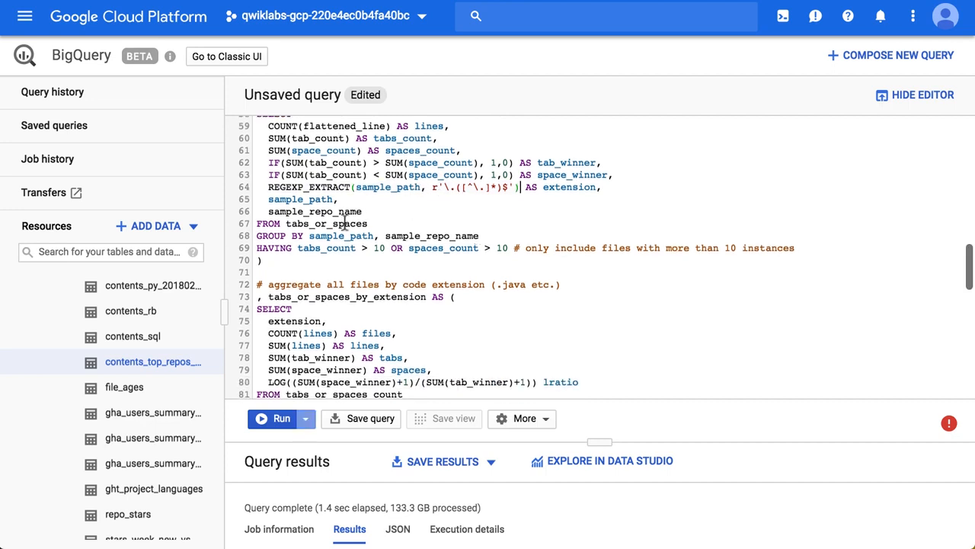
scroll(down, 3)
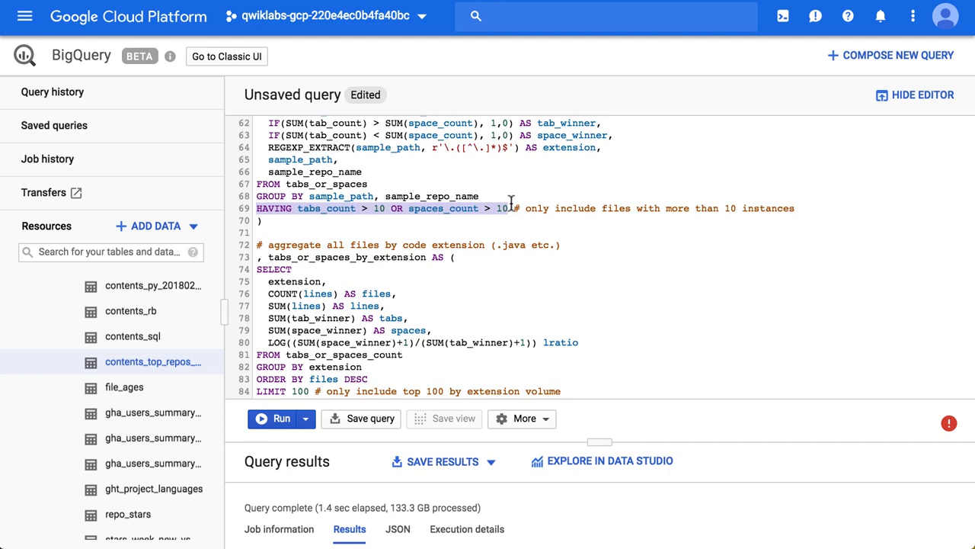
mouse_move(380, 208)
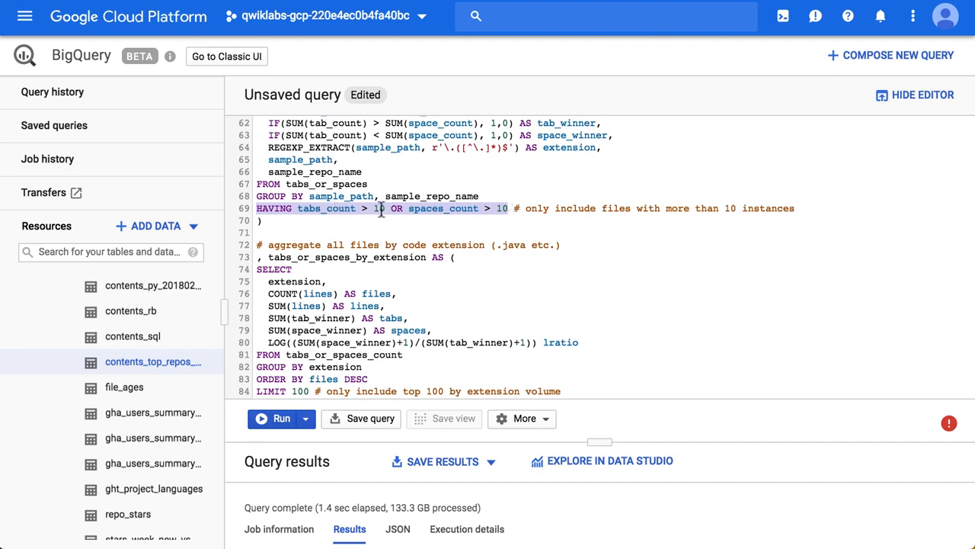
scroll(down, 3)
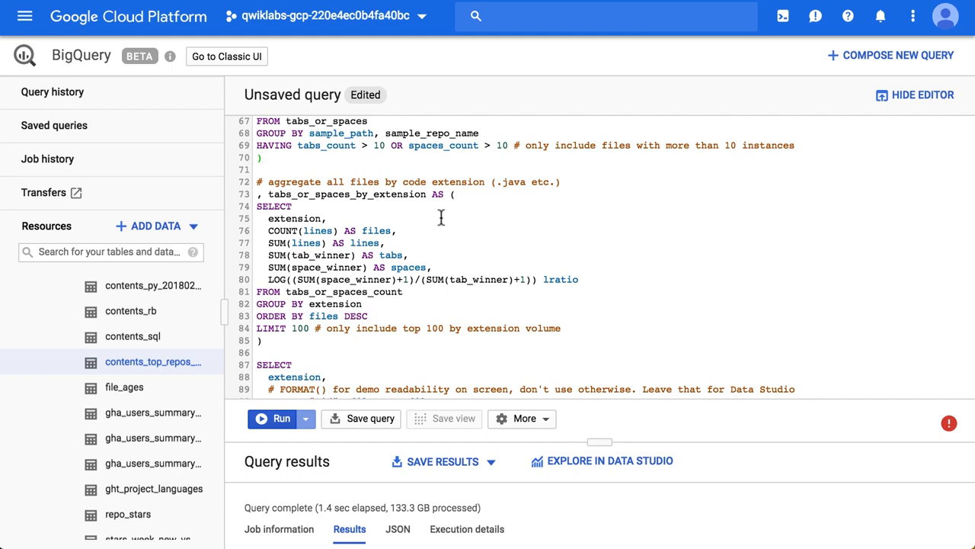
scroll(down, 3)
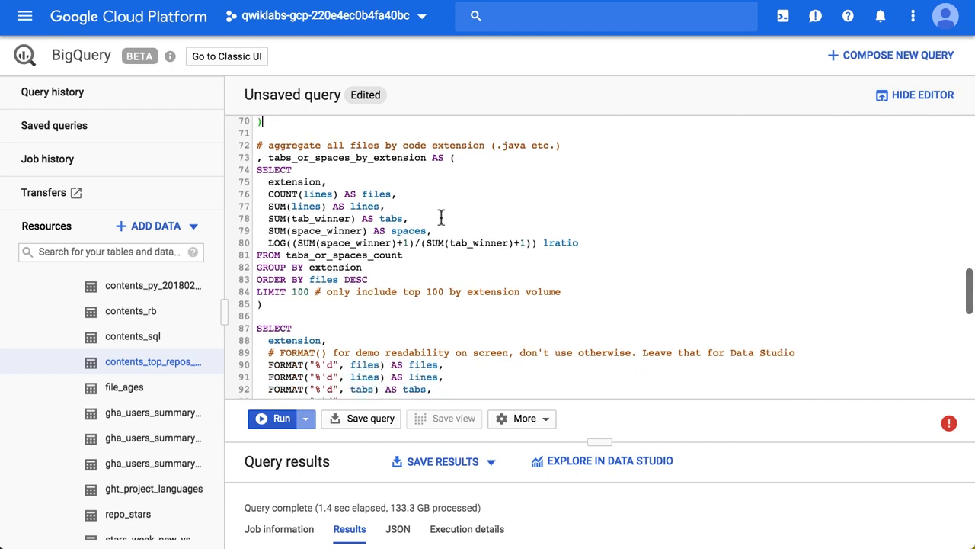
scroll(down, 3)
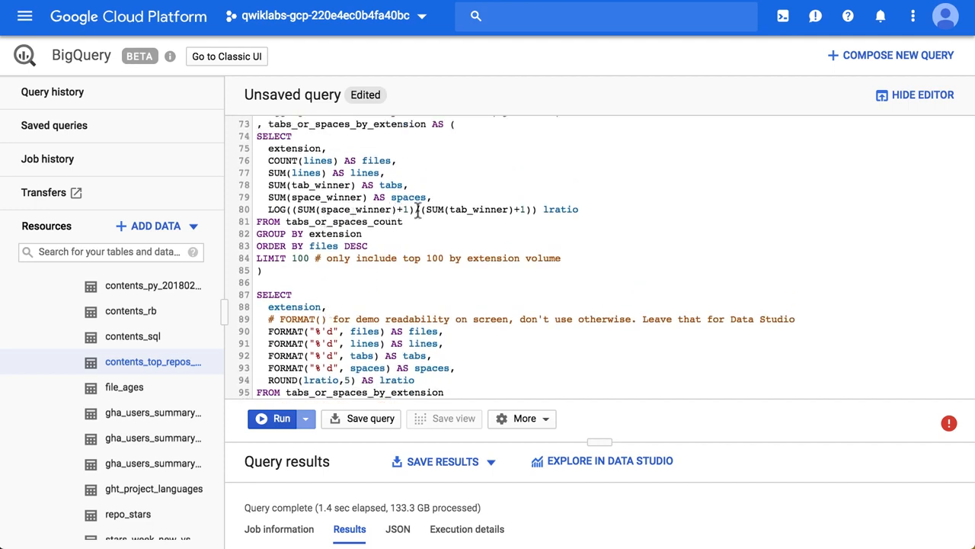
scroll(down, 3)
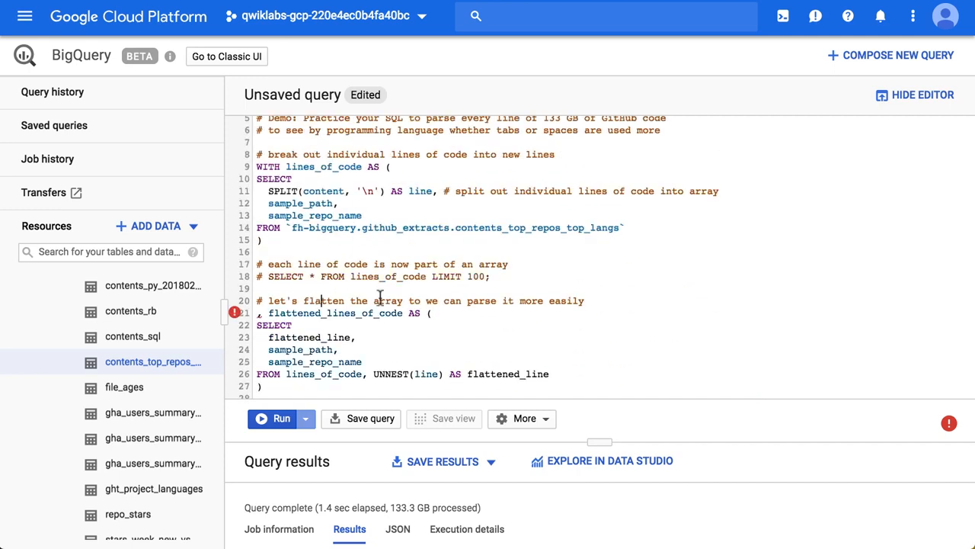
Step: Run the query and scroll to per-extension results led by java at 2,259,192 files
click(272, 418)
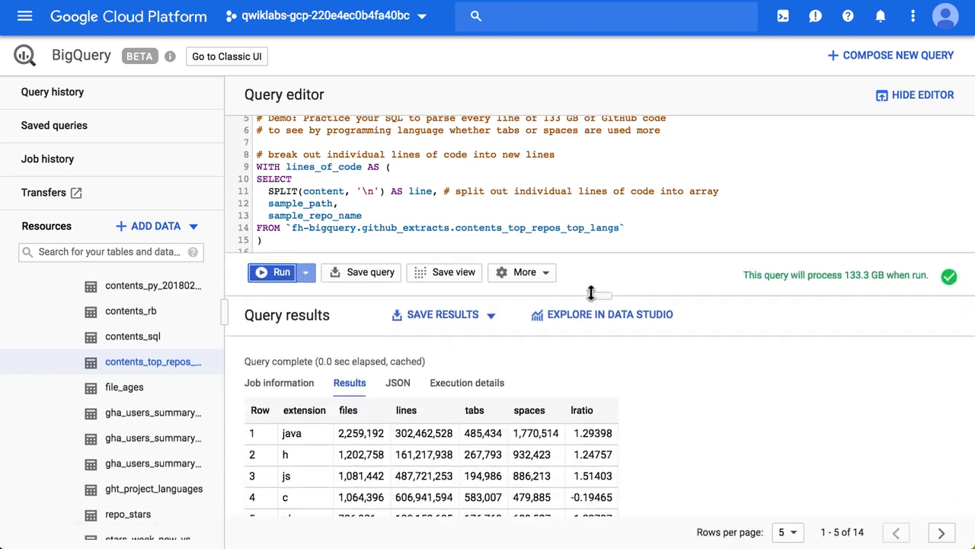
scroll(down, 3)
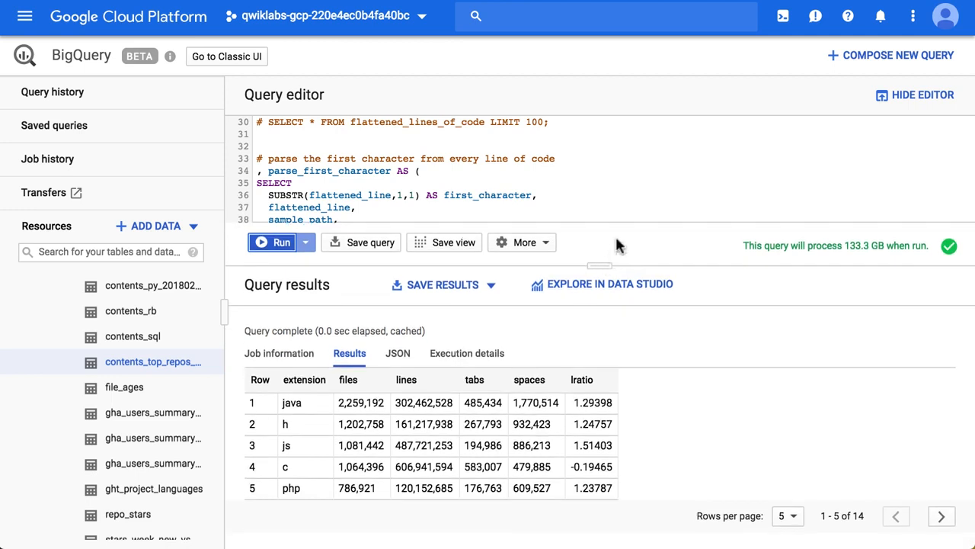
scroll(down, 3)
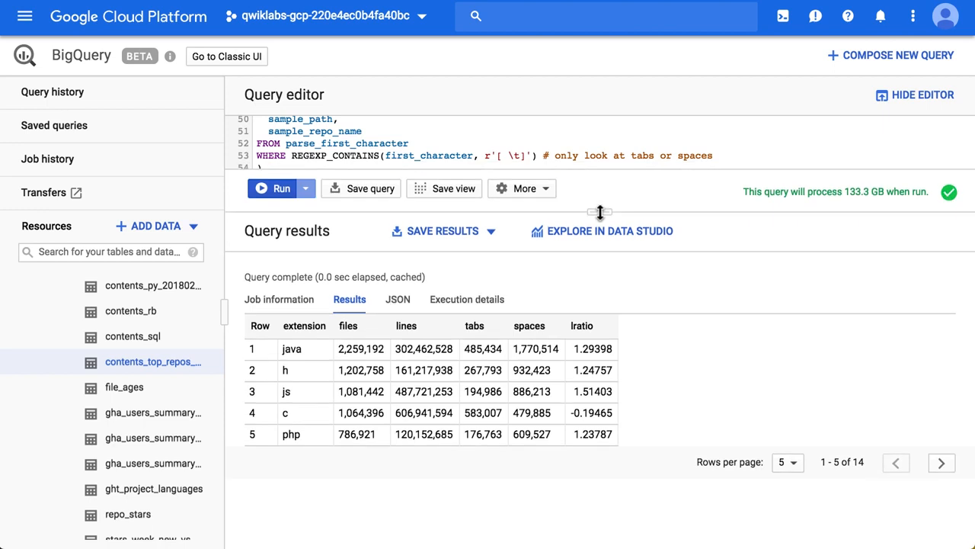
mouse_move(490, 387)
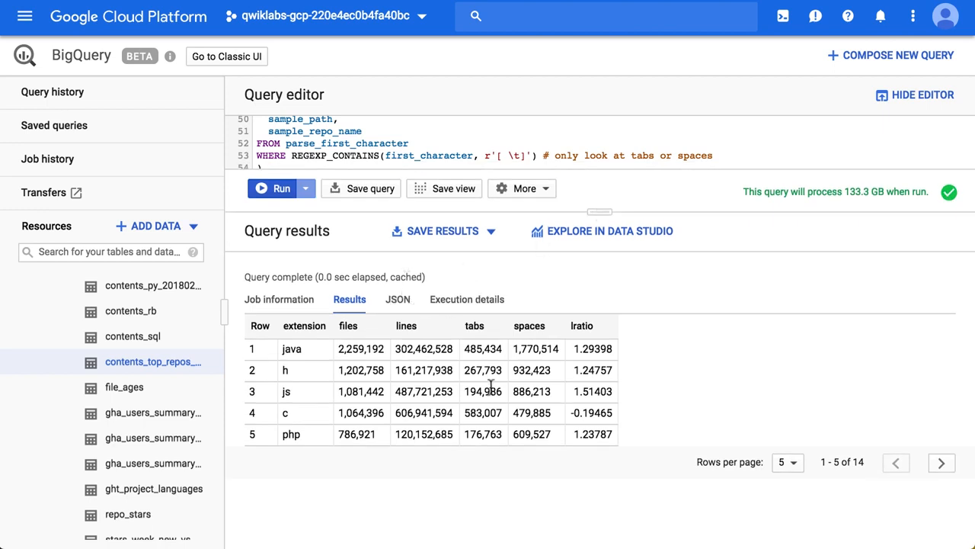
mouse_move(559, 343)
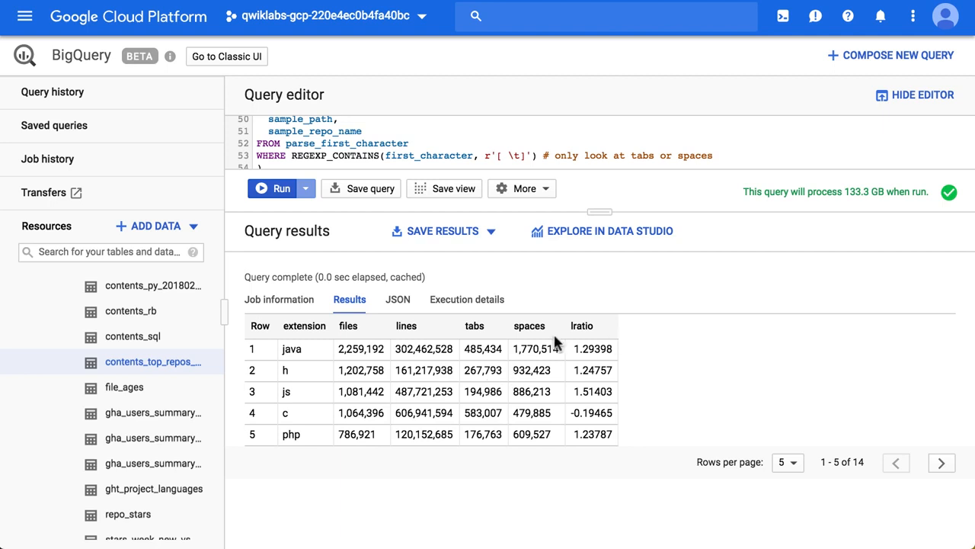
Step: Uncheck 'Use cached results' in Query settings and save the change
click(521, 188)
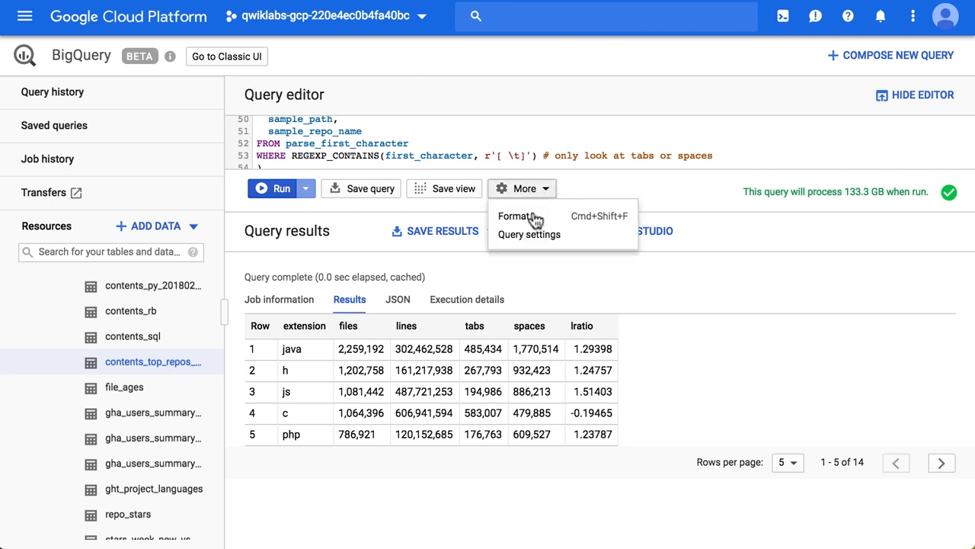
click(529, 233)
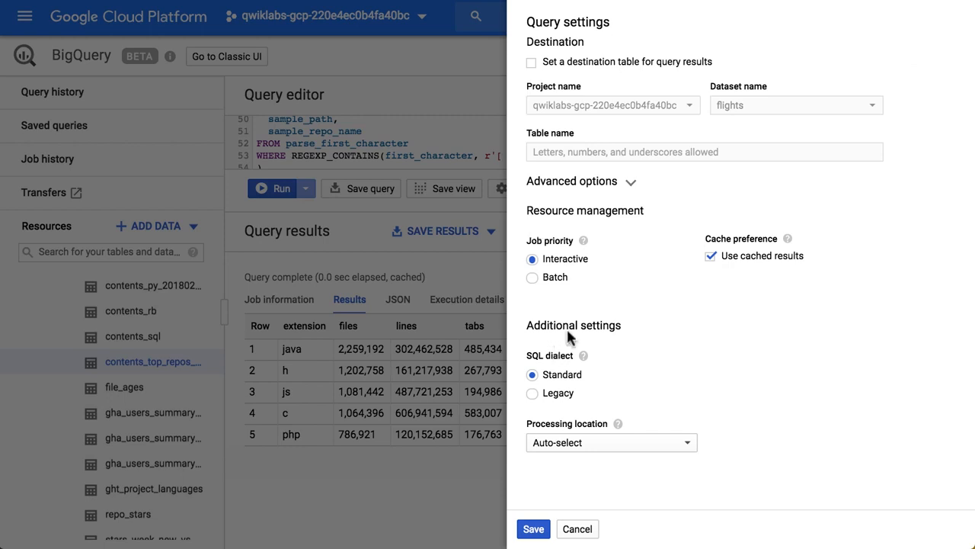
click(712, 255)
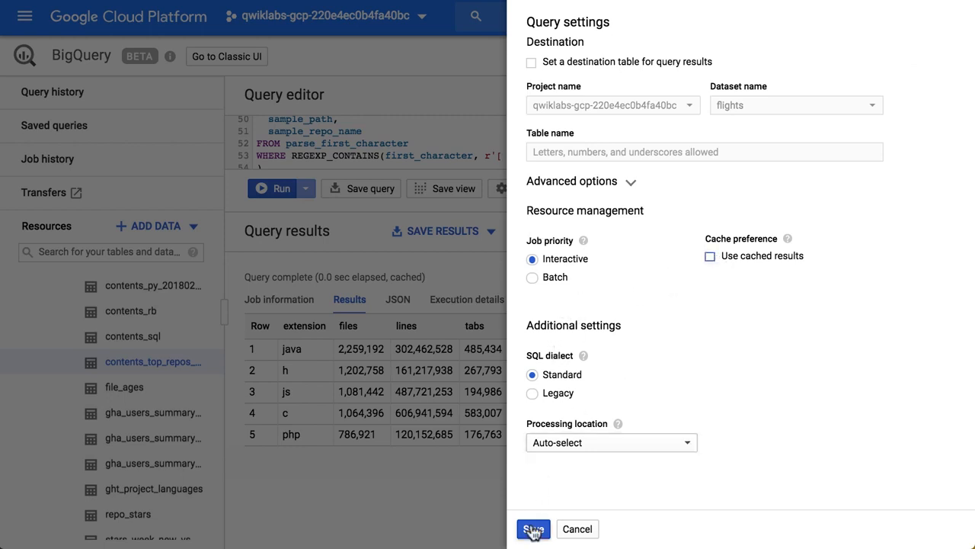
click(532, 528)
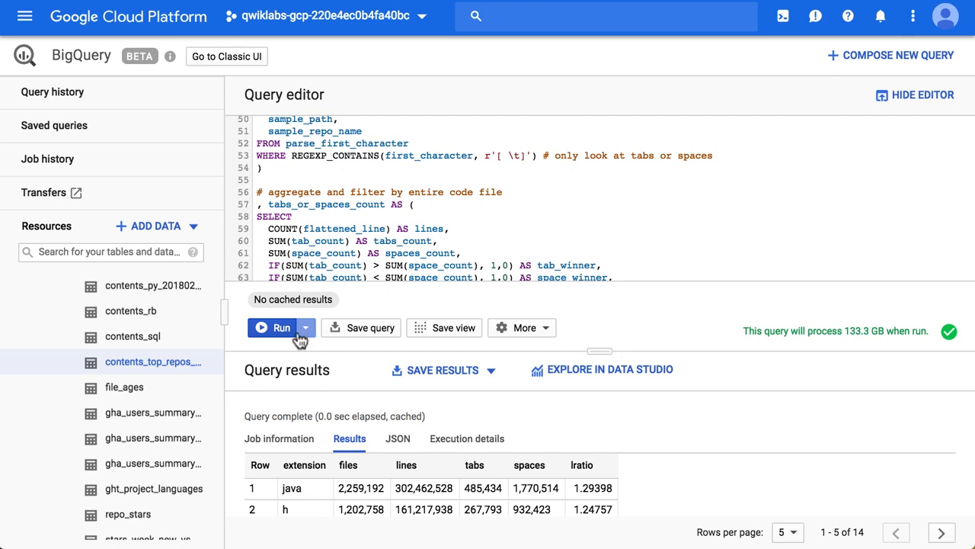
Step: Rerun the query without cache, processing 133.3 GB in 13.2 seconds
click(281, 328)
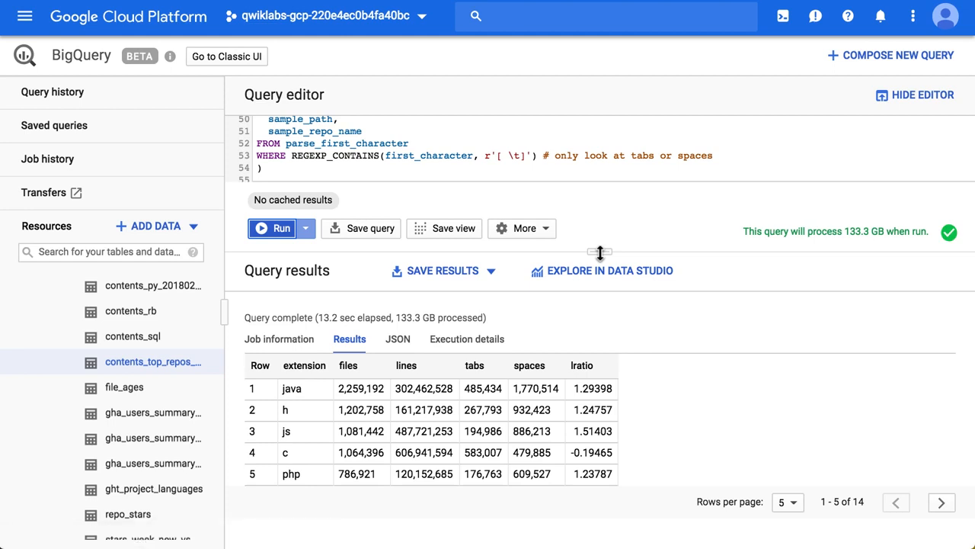
mouse_move(402, 431)
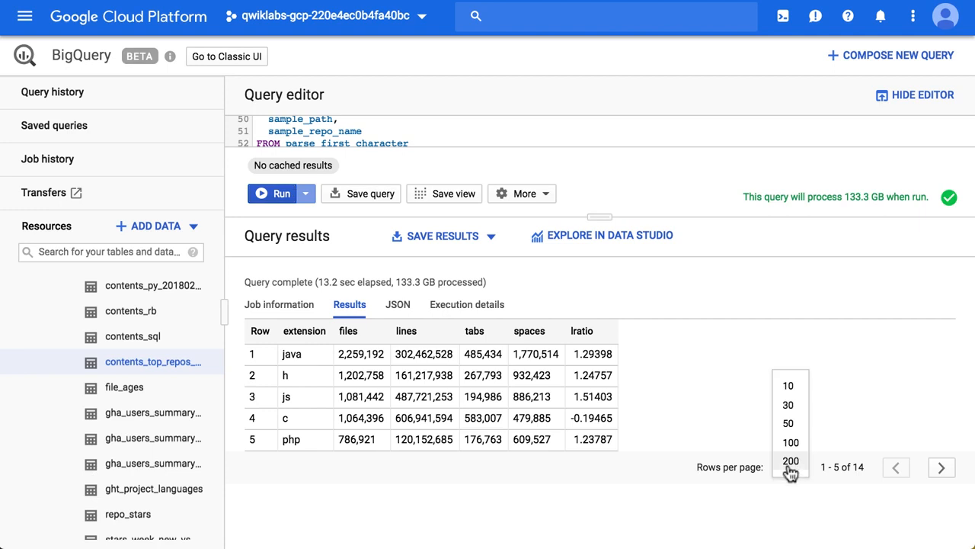
Step: Show 50 rows per page to list all 14 extensions, selecting c's tabs count 583,007
click(789, 423)
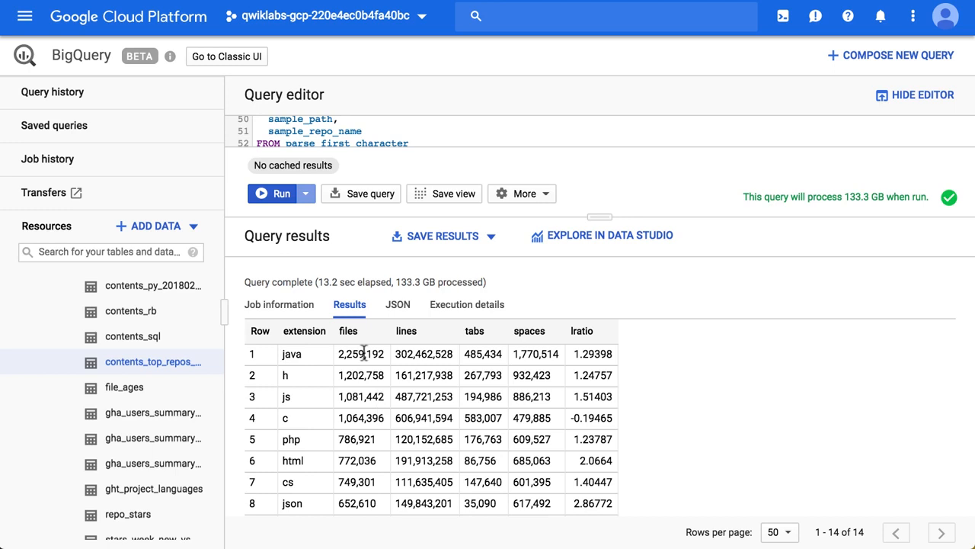
mouse_move(419, 417)
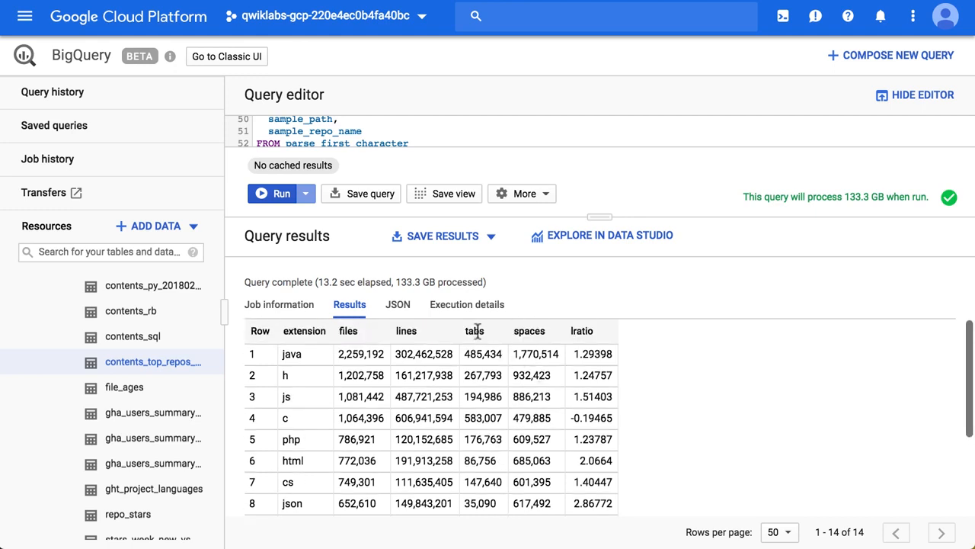
mouse_move(517, 332)
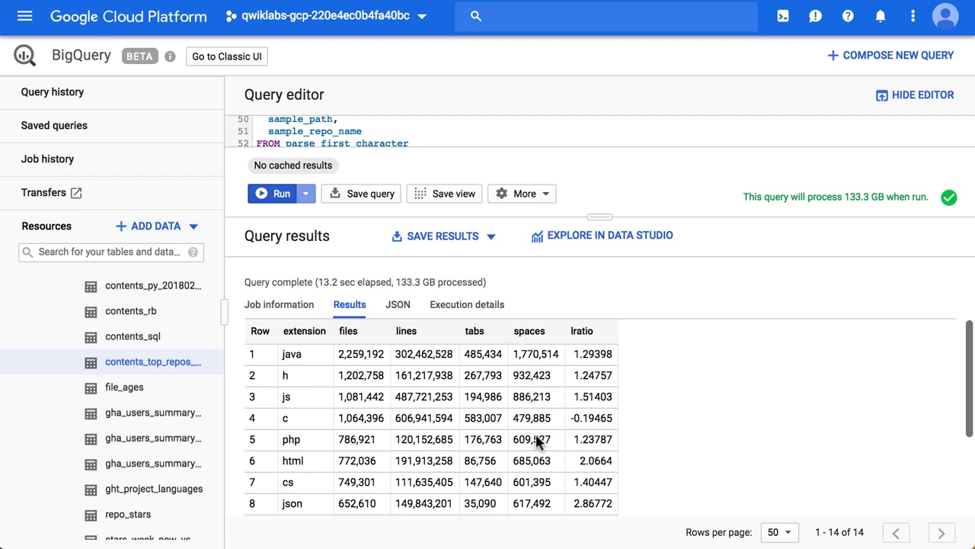
mouse_move(546, 355)
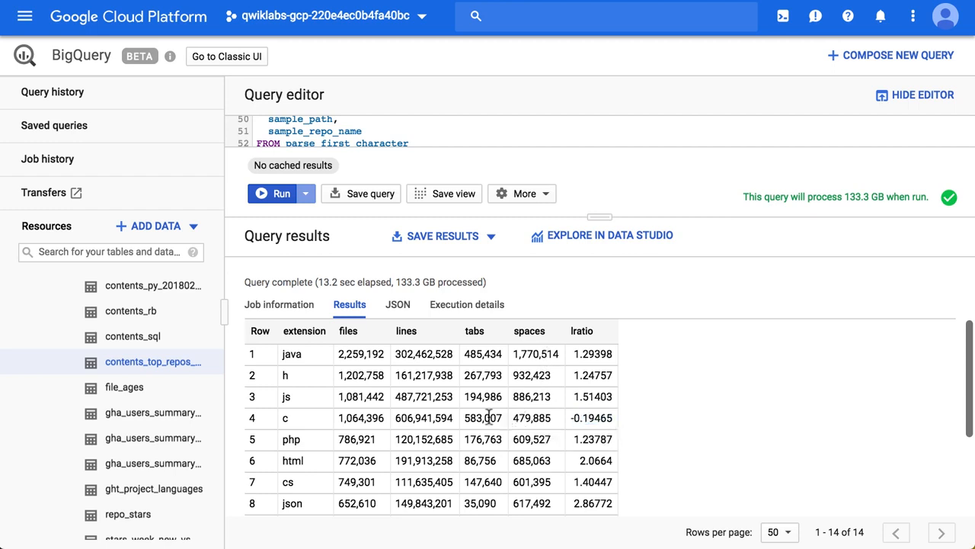
double_click(483, 418)
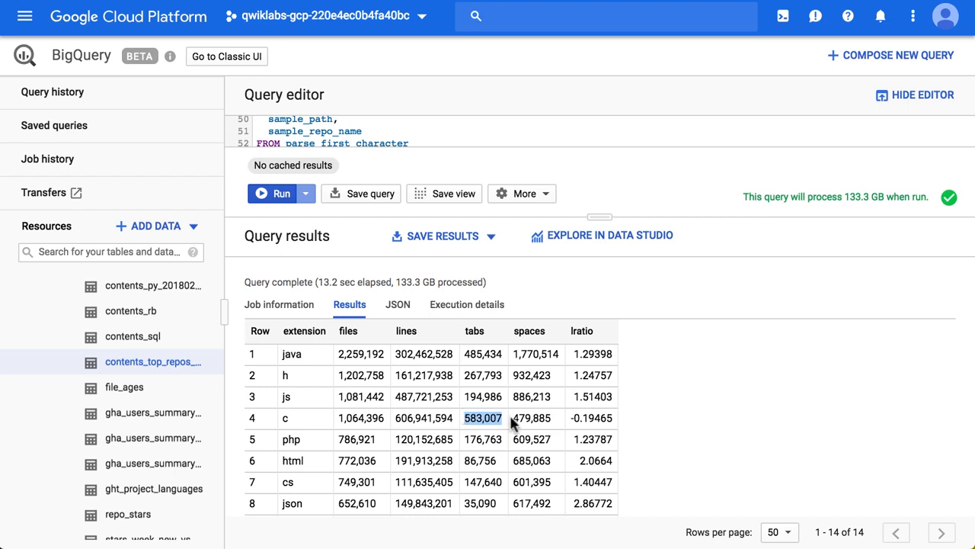
scroll(down, 3)
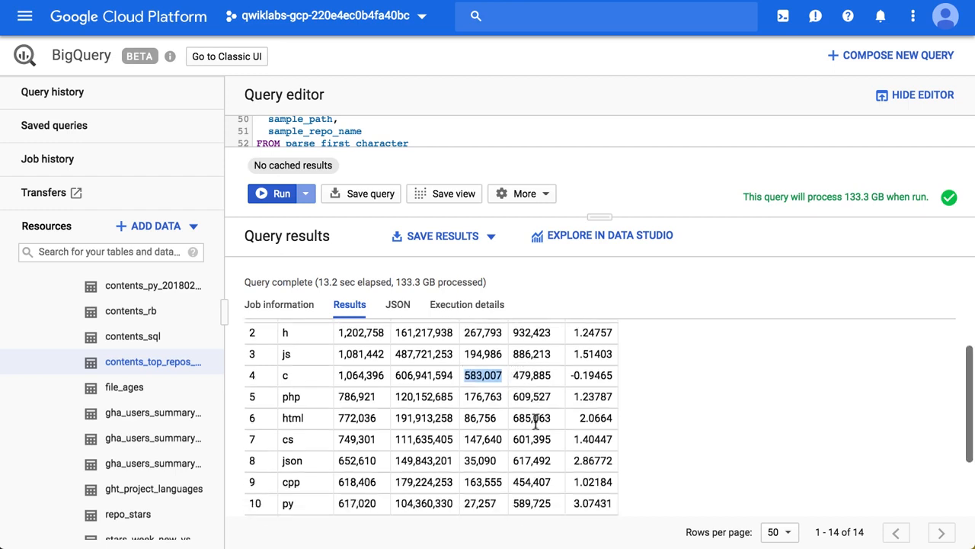
scroll(down, 3)
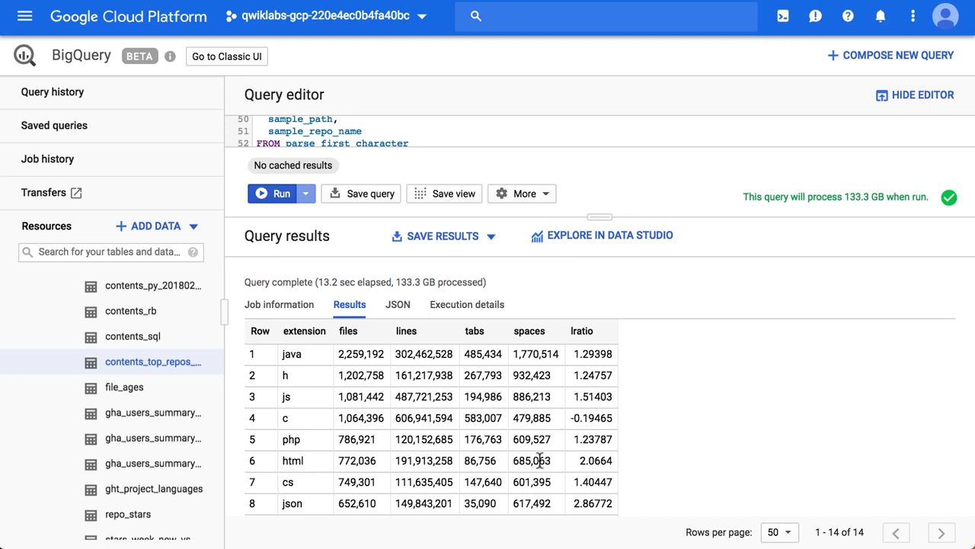
mouse_move(621, 243)
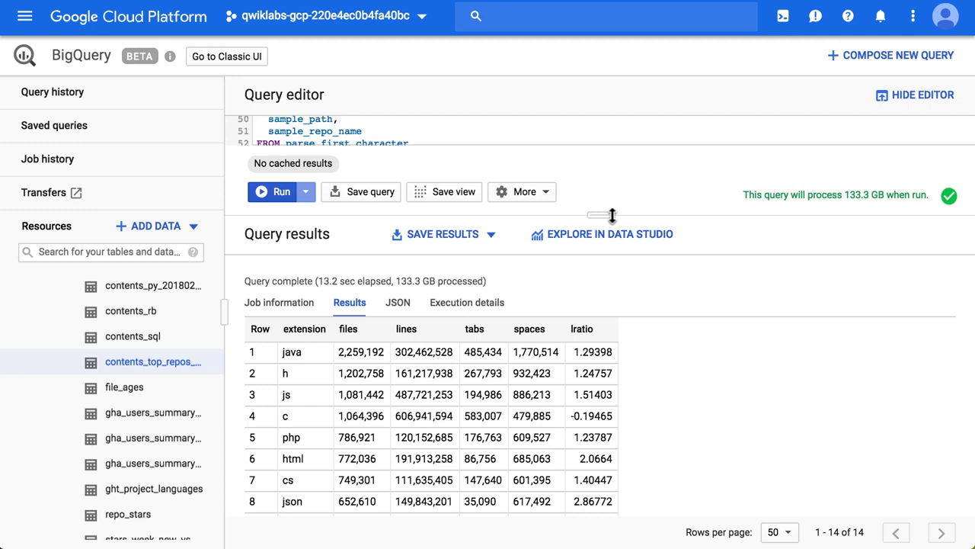
mouse_move(571, 239)
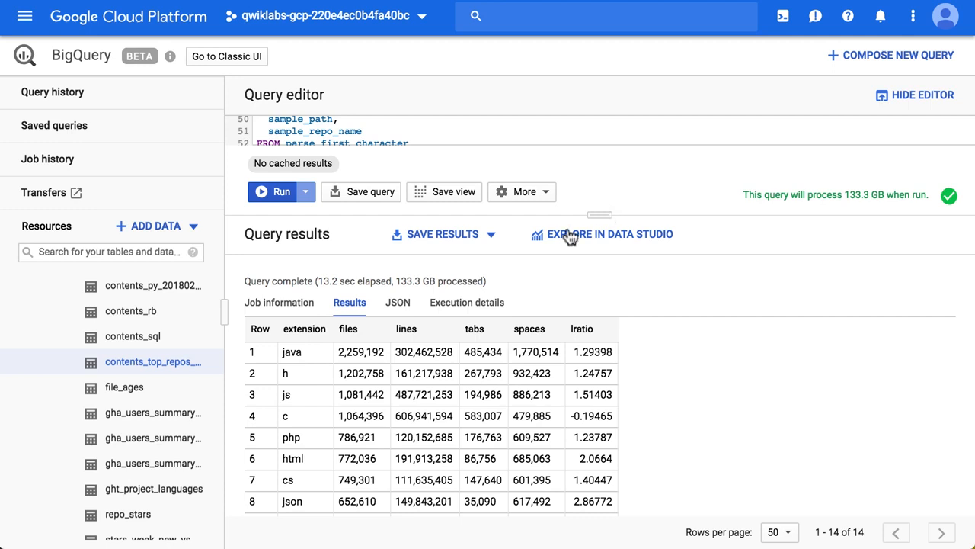
mouse_move(454, 304)
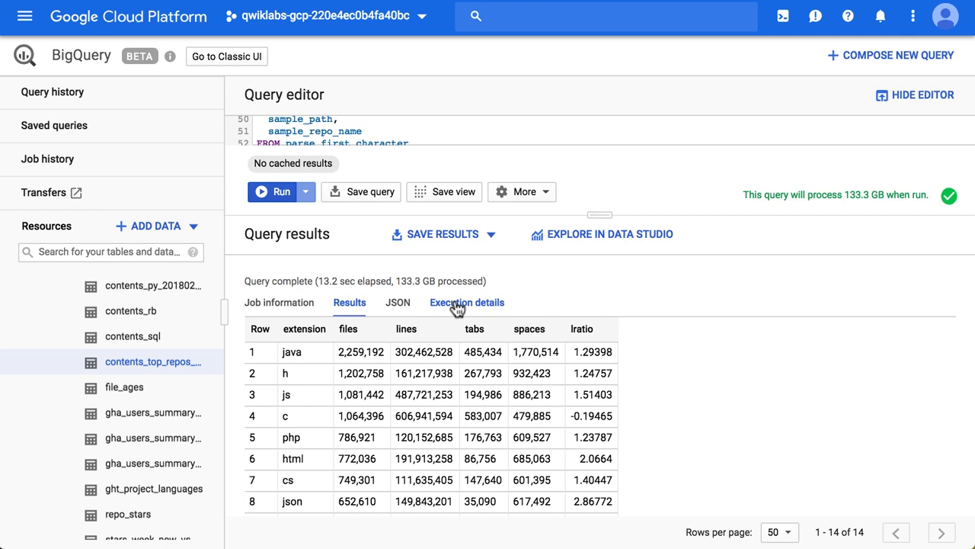
Step: Open Execution details to see 49 min 56.448 sec of slot time consumed
click(466, 302)
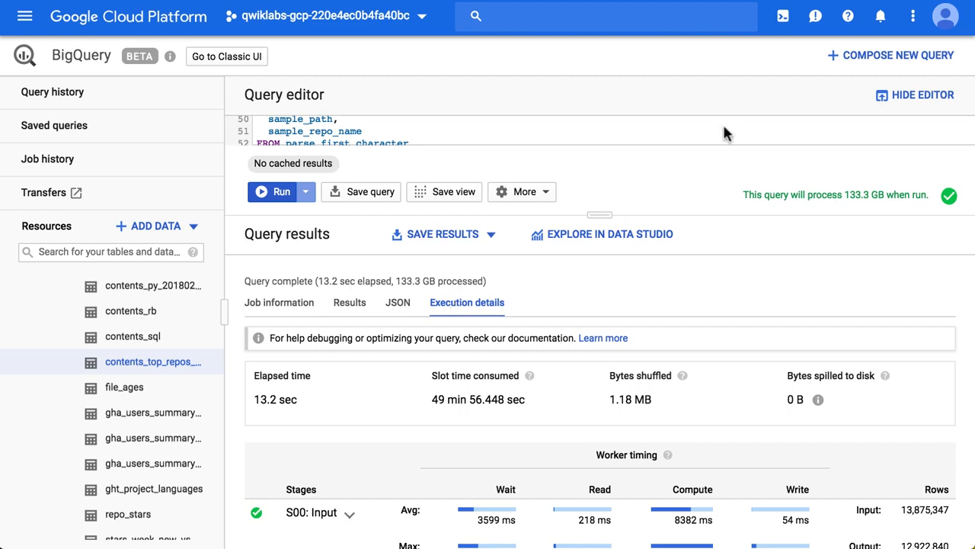
mouse_move(427, 281)
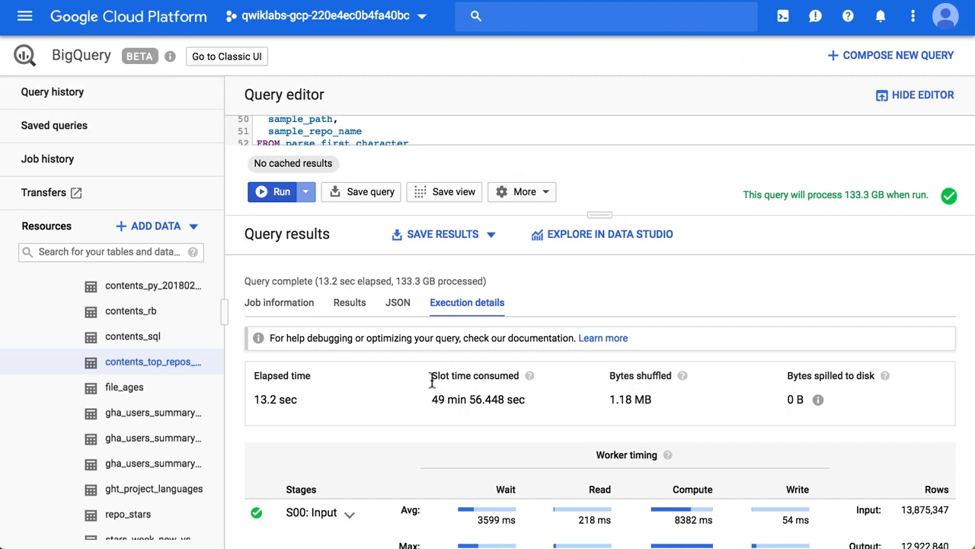
mouse_move(536, 406)
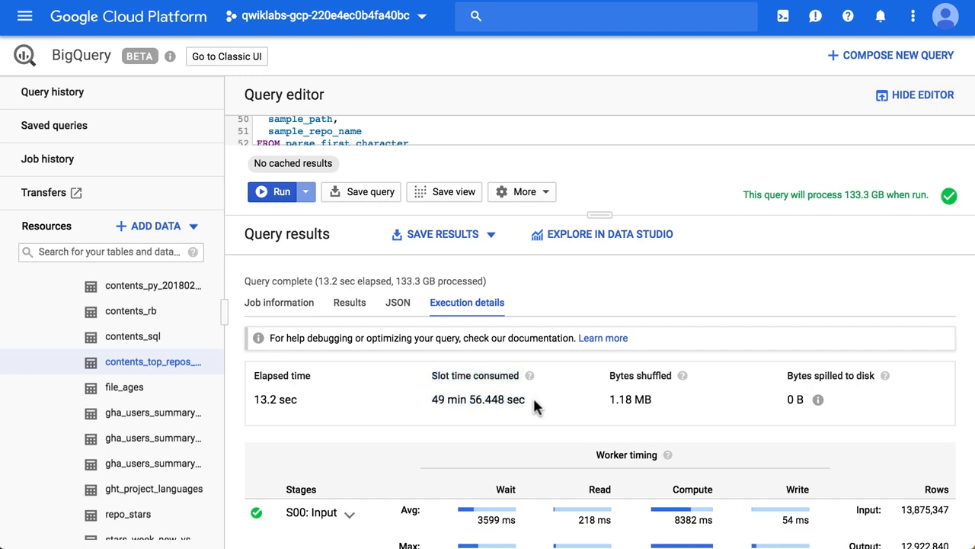
mouse_move(505, 399)
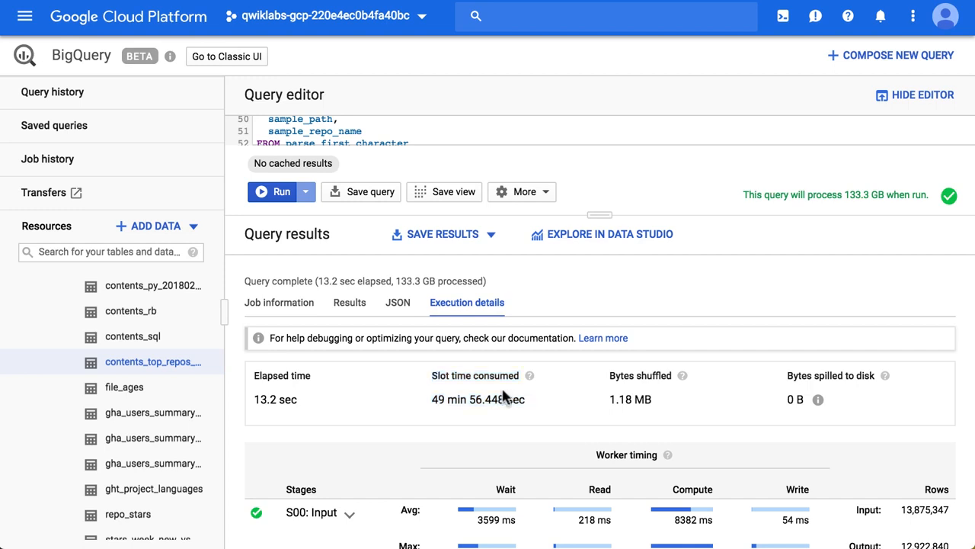
mouse_move(329, 412)
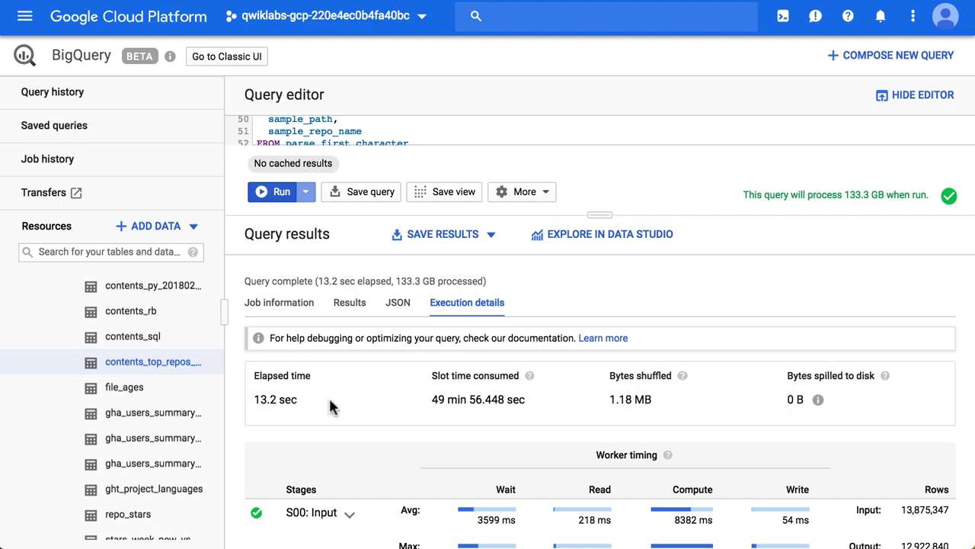
mouse_move(413, 402)
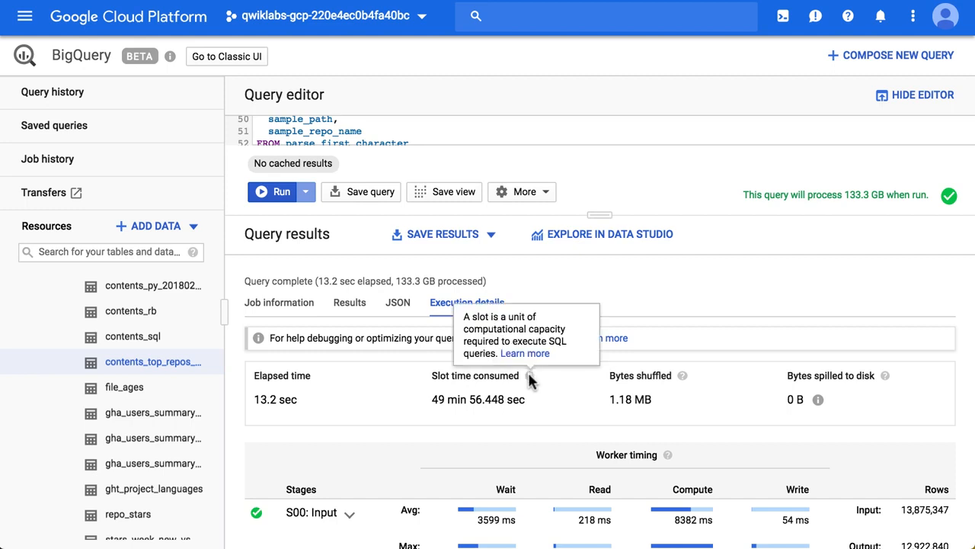
mouse_move(541, 402)
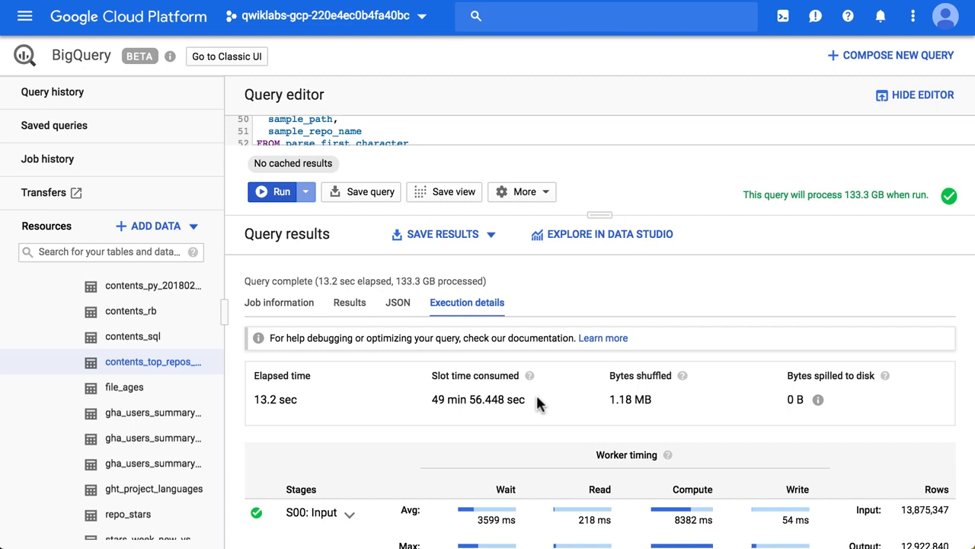
mouse_move(533, 407)
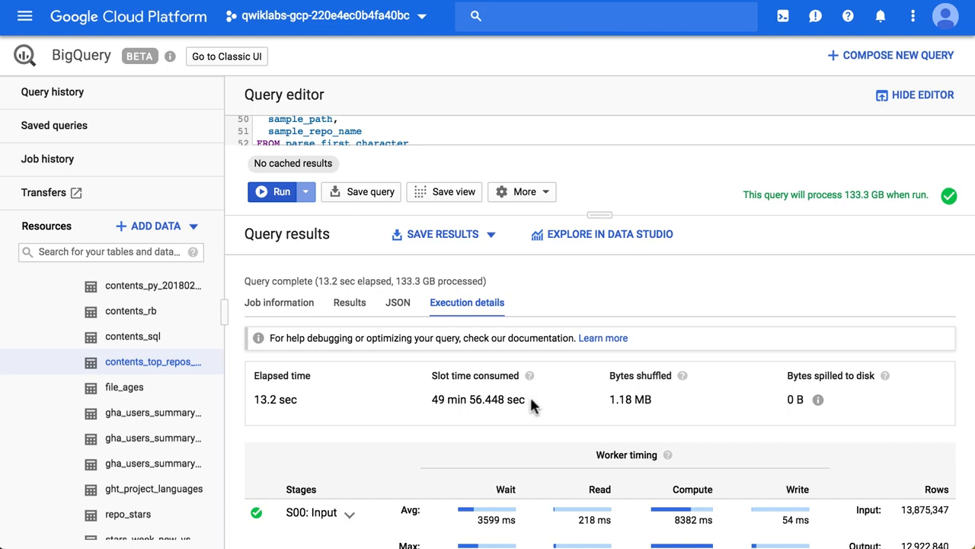
double_click(476, 399)
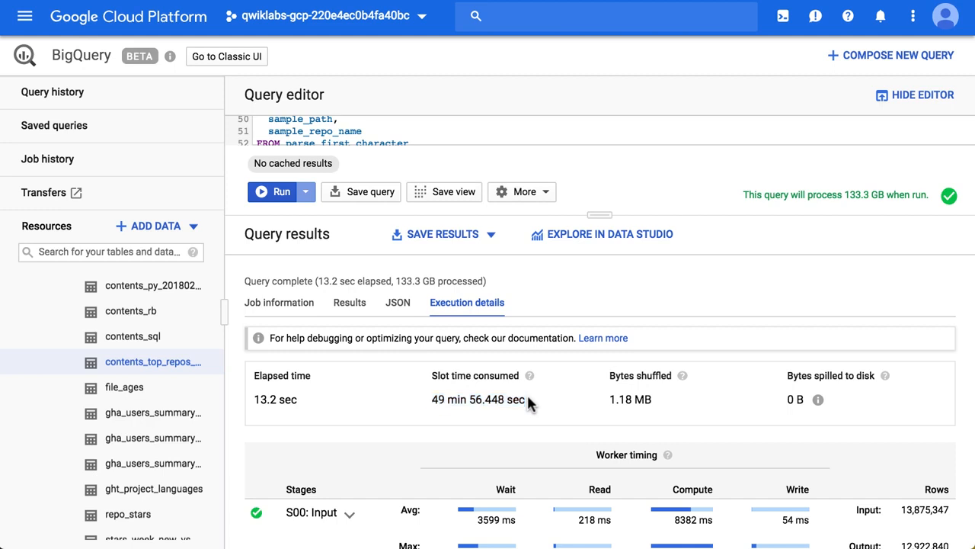
mouse_move(358, 356)
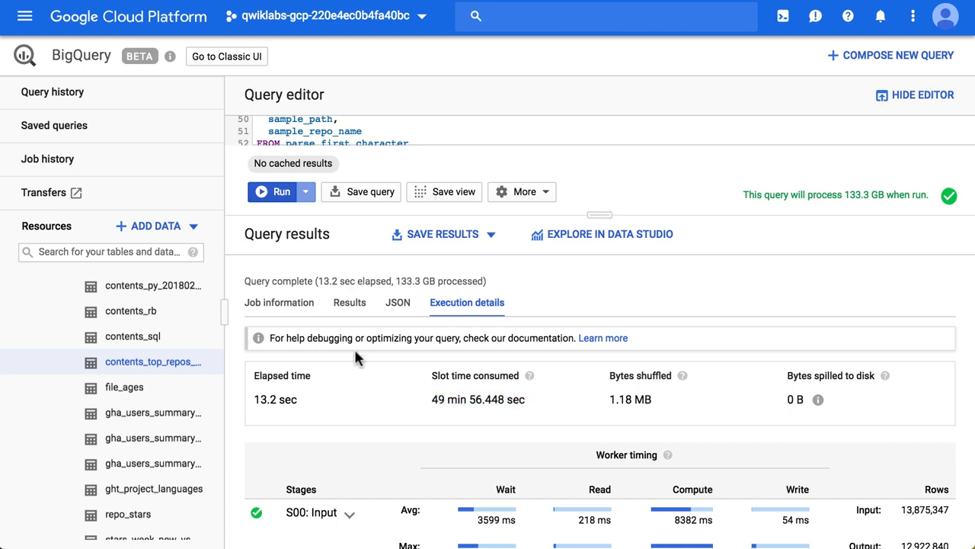
mouse_move(598, 216)
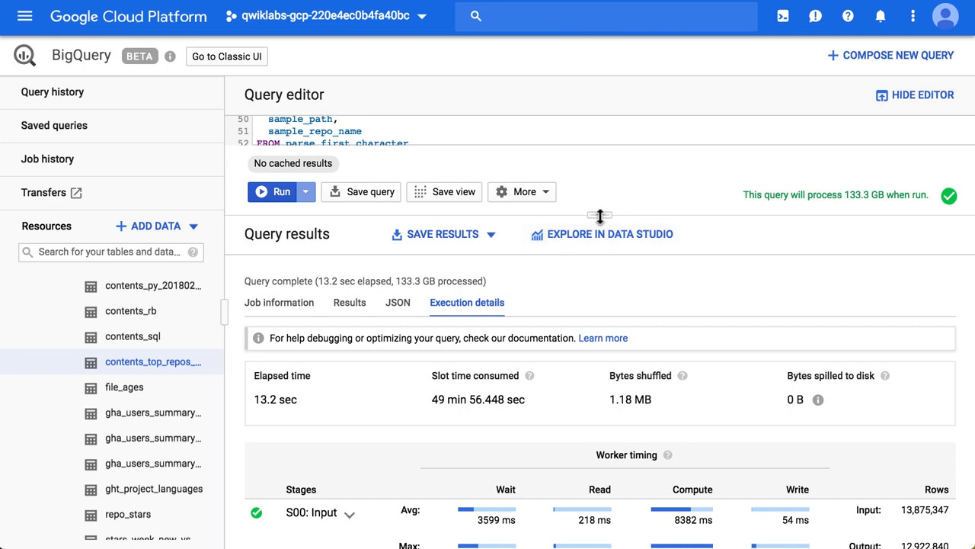